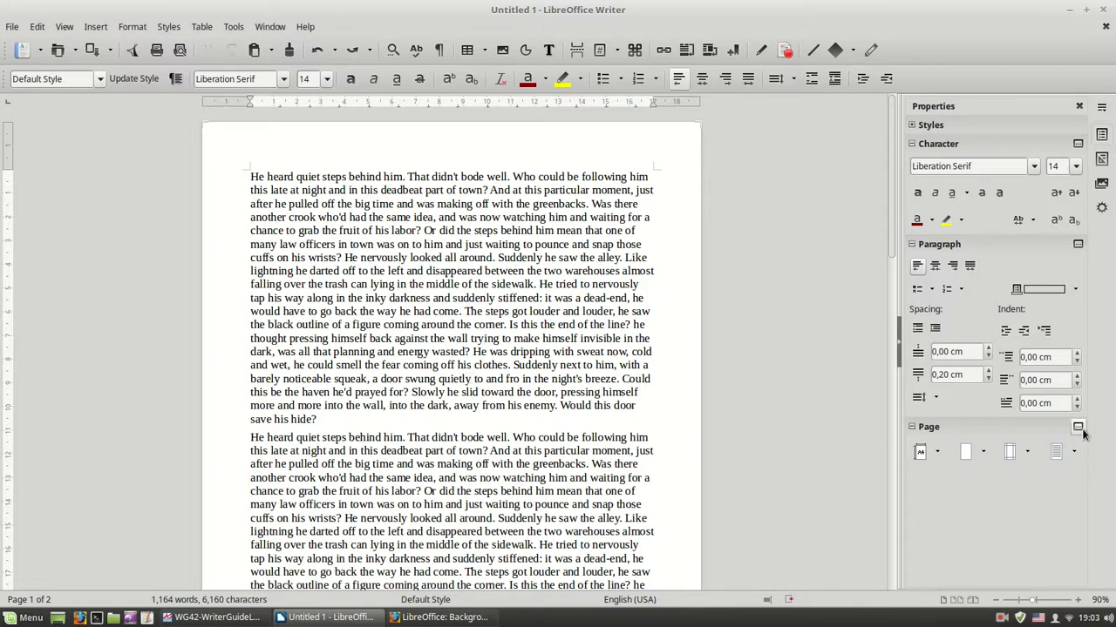
{"action": "mouse_move", "coordinate": [1076, 427]}
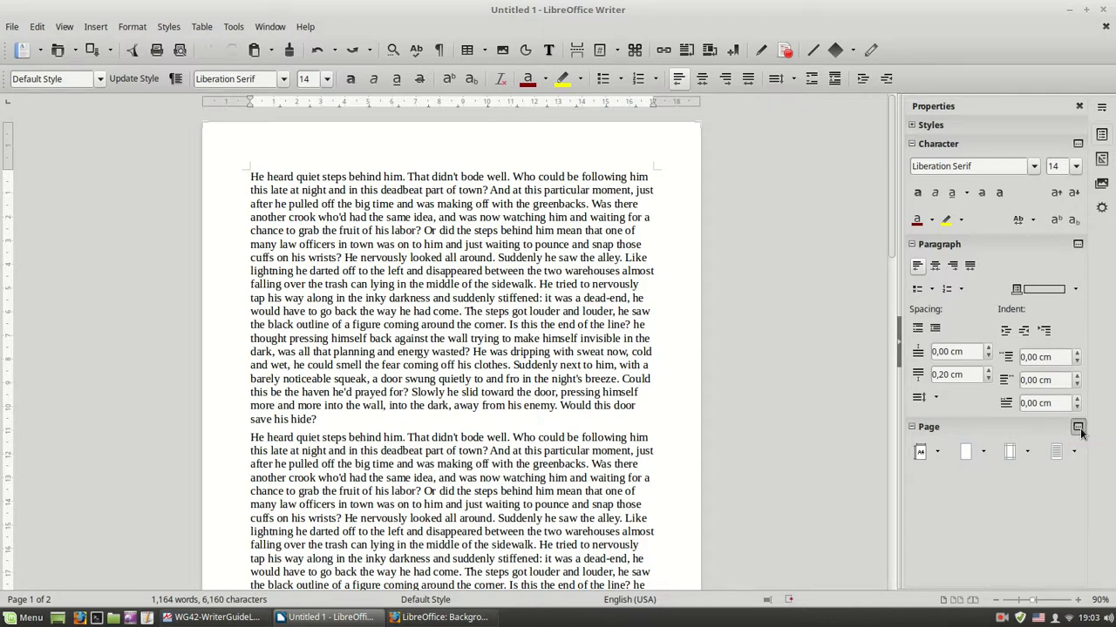
Open the Default page style settings from the sidebar, cancel without changes, then open Format
{"action": "left_click", "coordinate": [1077, 427]}
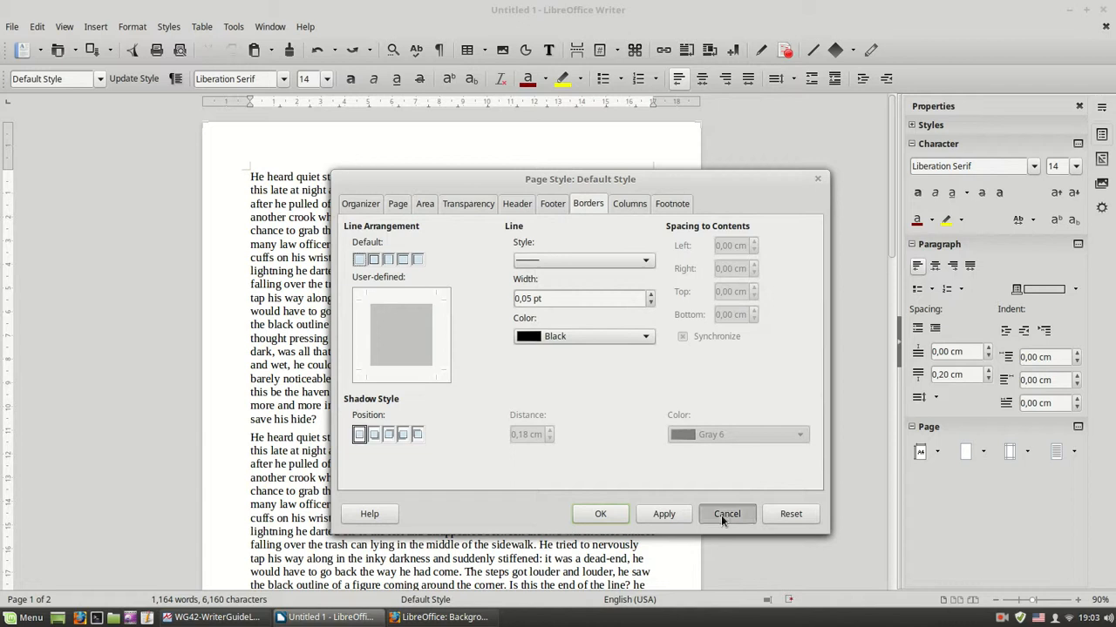
{"action": "left_click", "coordinate": [726, 515]}
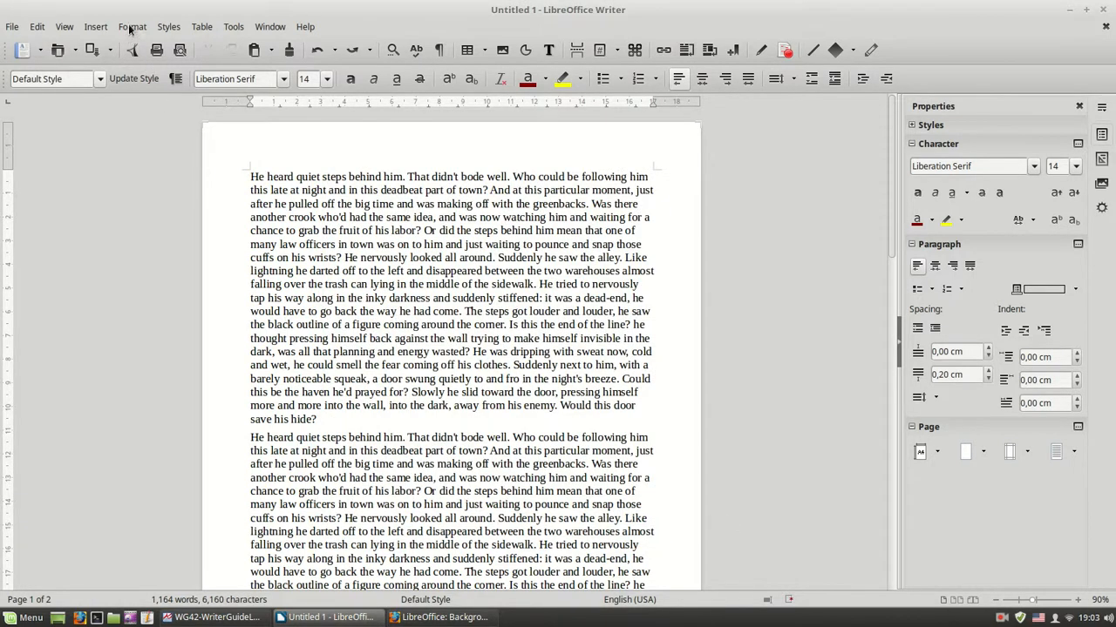
{"action": "left_click", "coordinate": [131, 27]}
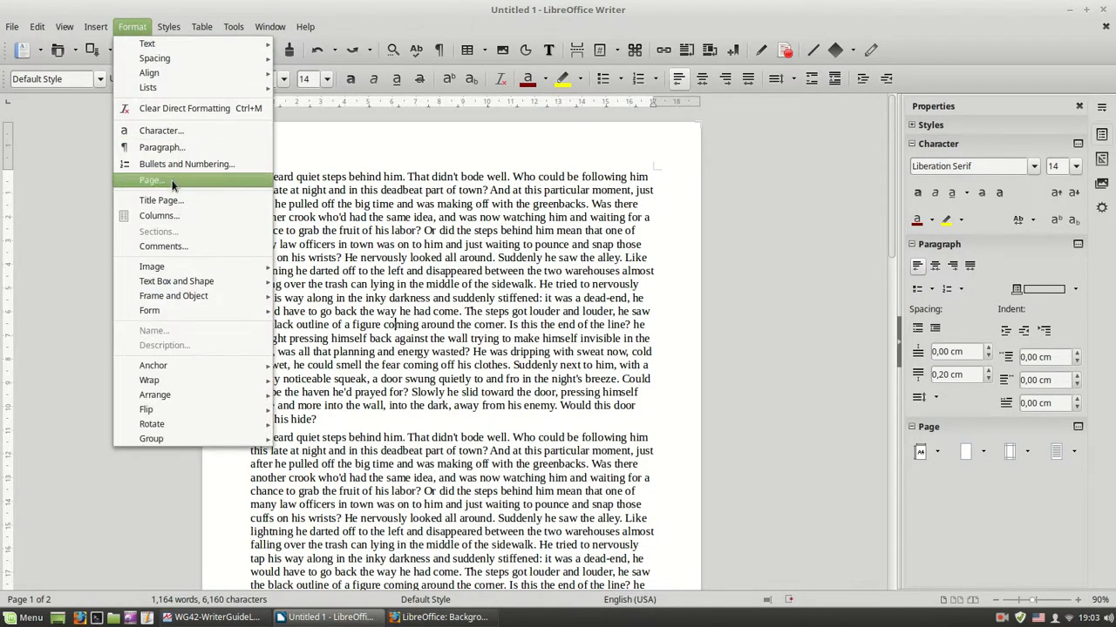
Apply a thin box border on all four sides to the Default page style
{"action": "left_click", "coordinate": [151, 179]}
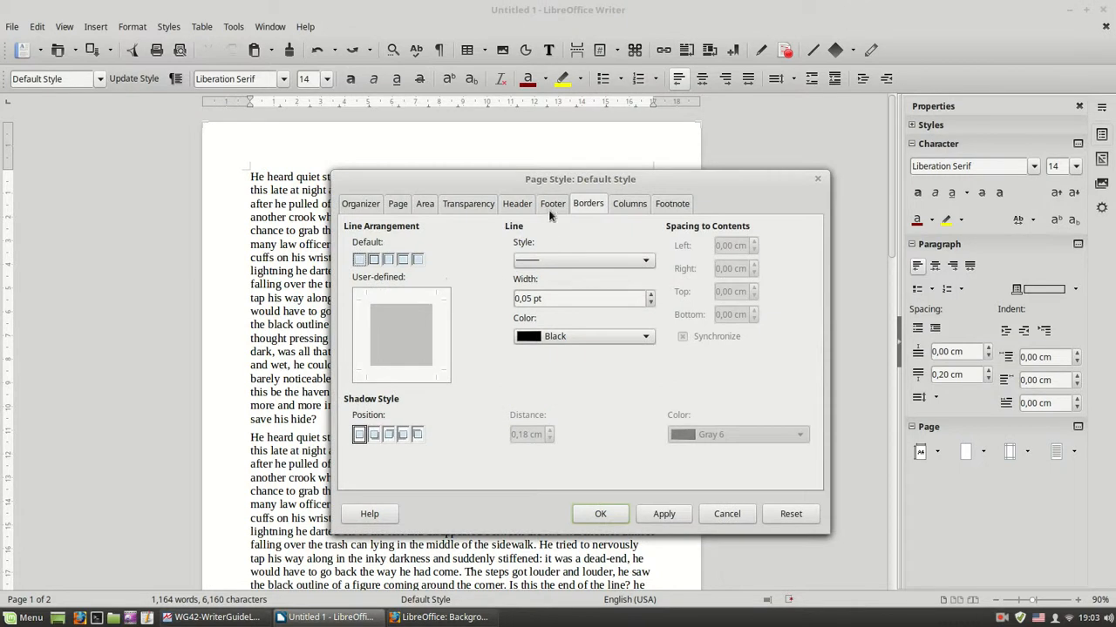
{"action": "mouse_move", "coordinate": [508, 188]}
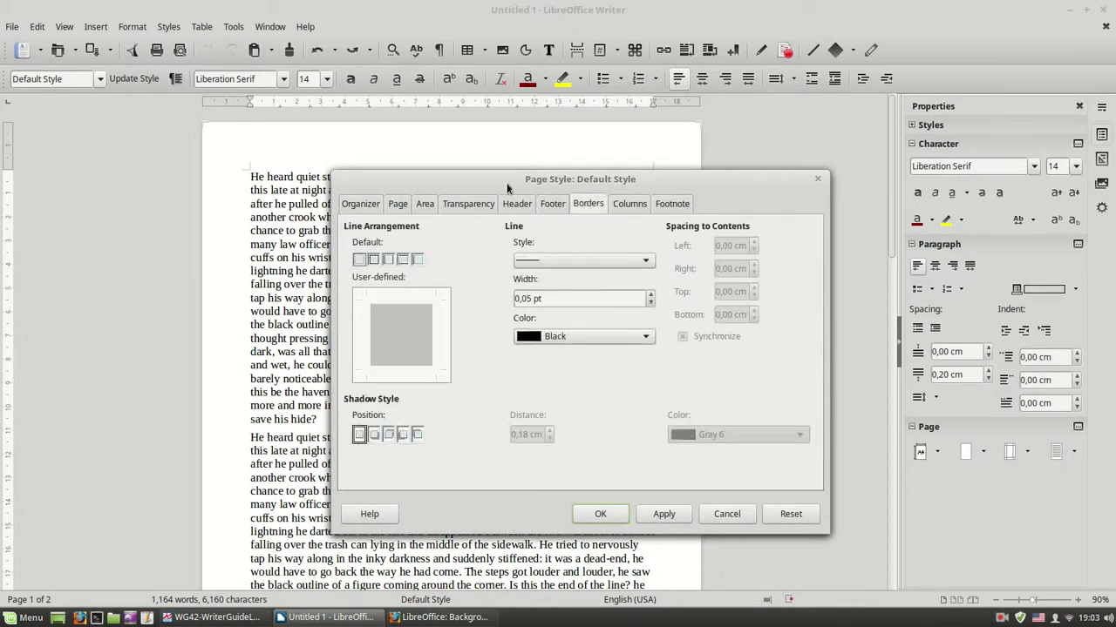
{"action": "left_click_drag", "start_coordinate": [579, 179], "coordinate": [617, 165]}
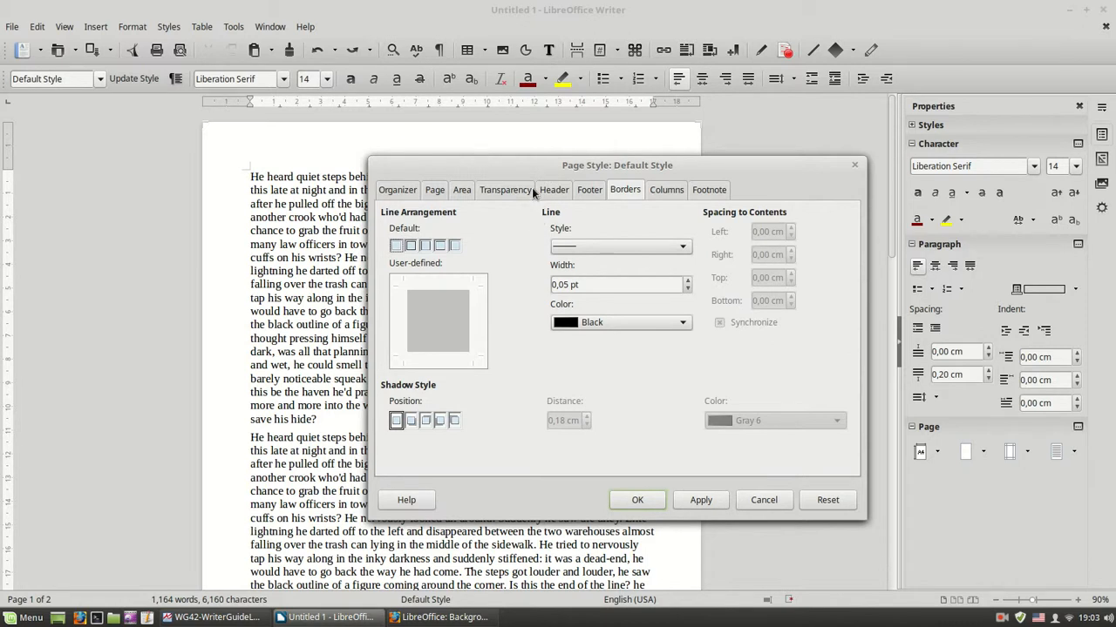
{"action": "mouse_move", "coordinate": [529, 168]}
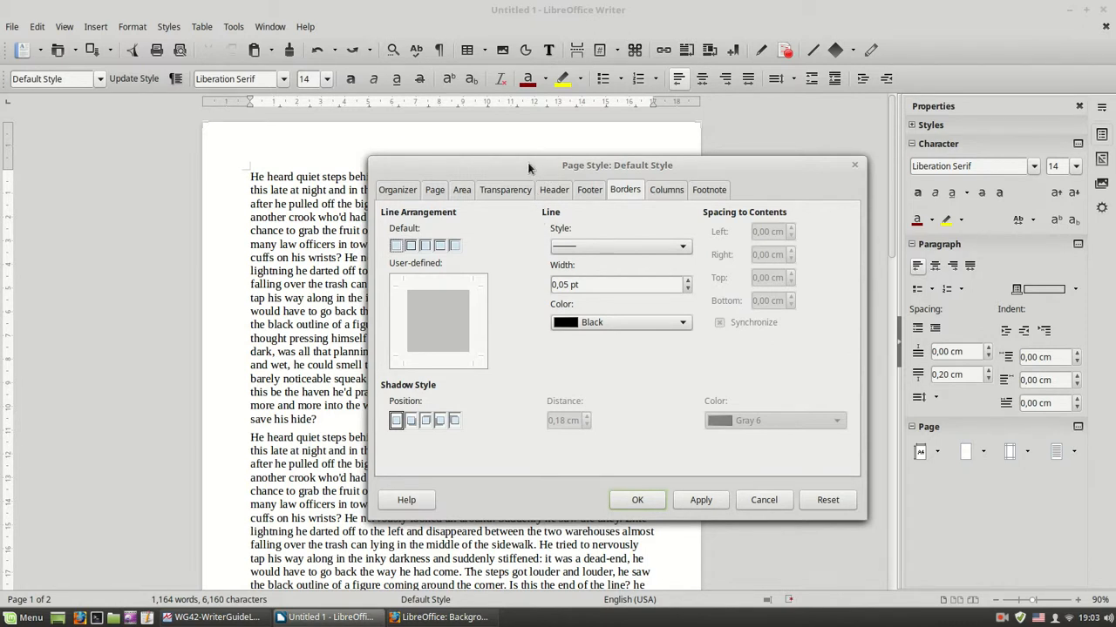
{"action": "mouse_move", "coordinate": [461, 276]}
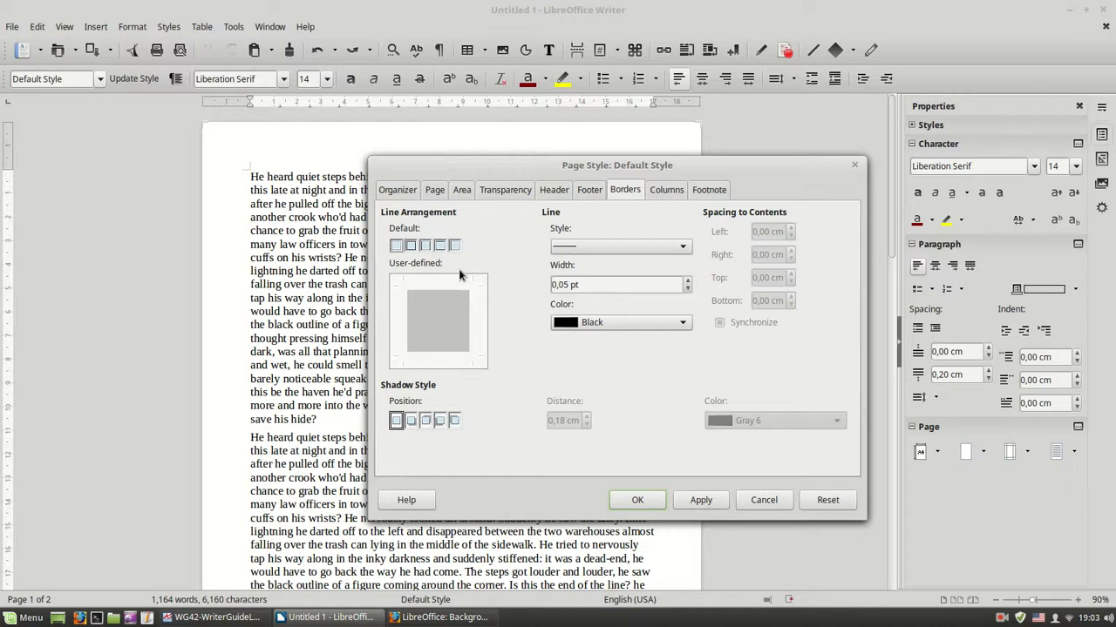
{"action": "left_click", "coordinate": [419, 245]}
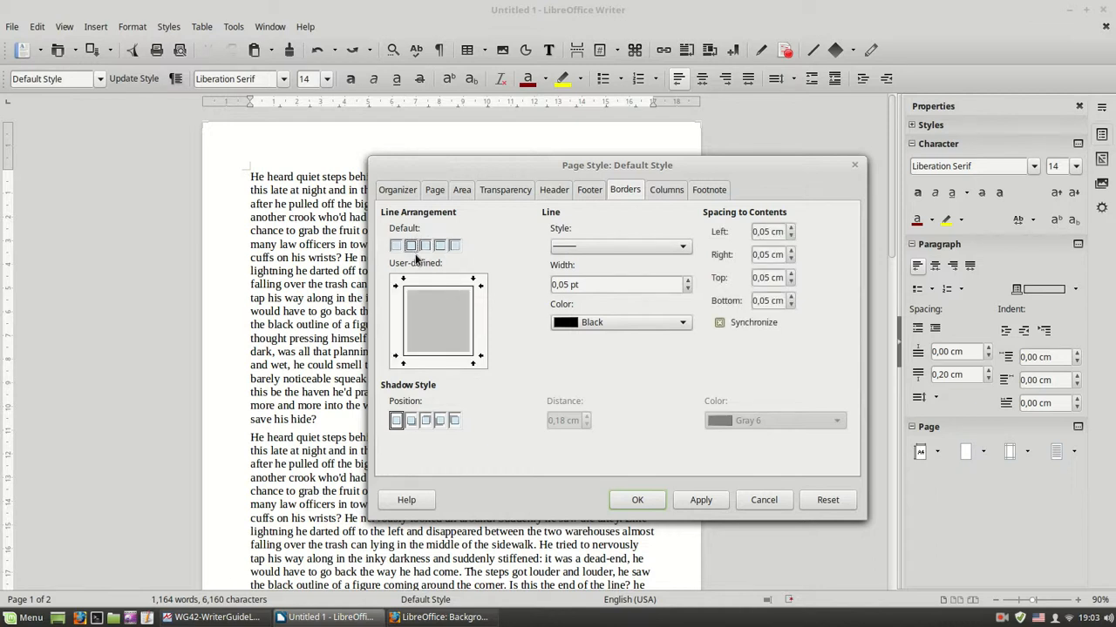
{"action": "mouse_move", "coordinate": [410, 244]}
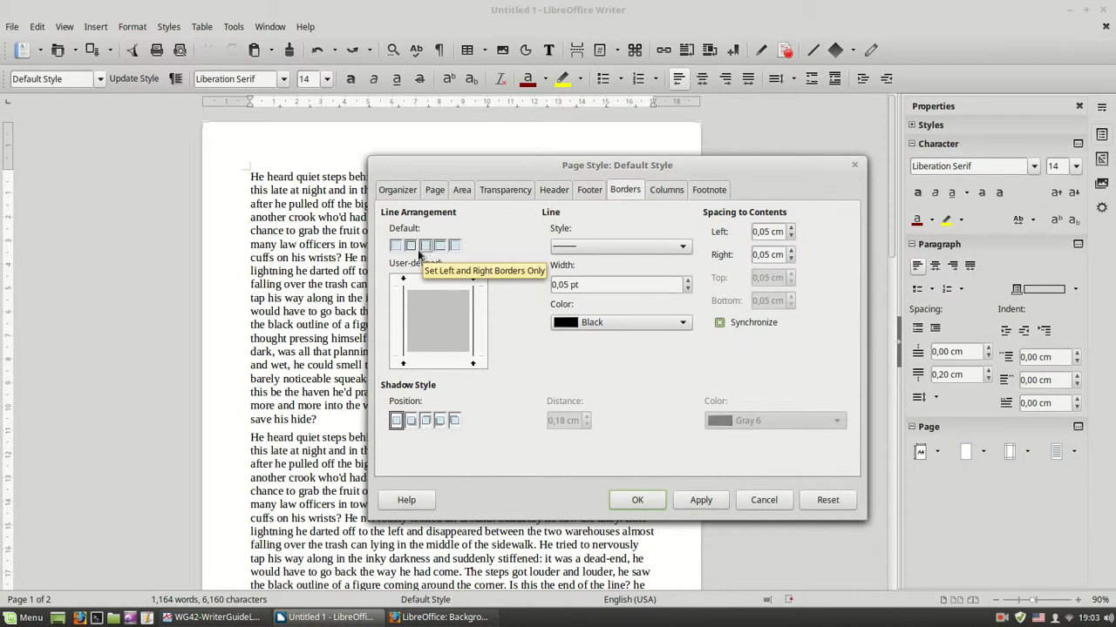
{"action": "left_click", "coordinate": [412, 245]}
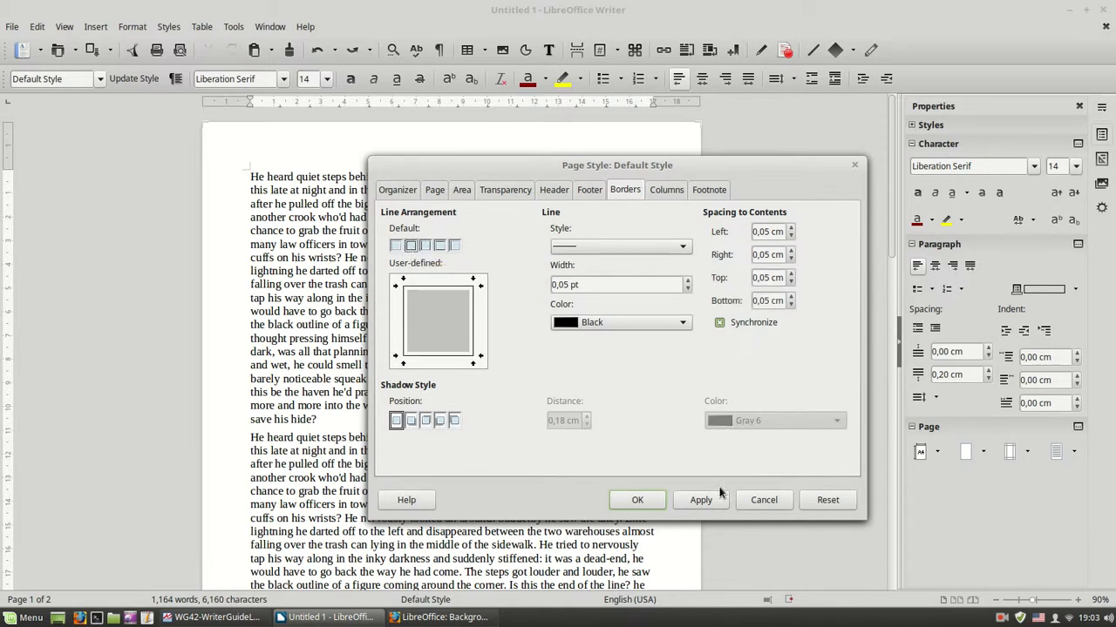
{"action": "left_click", "coordinate": [700, 500]}
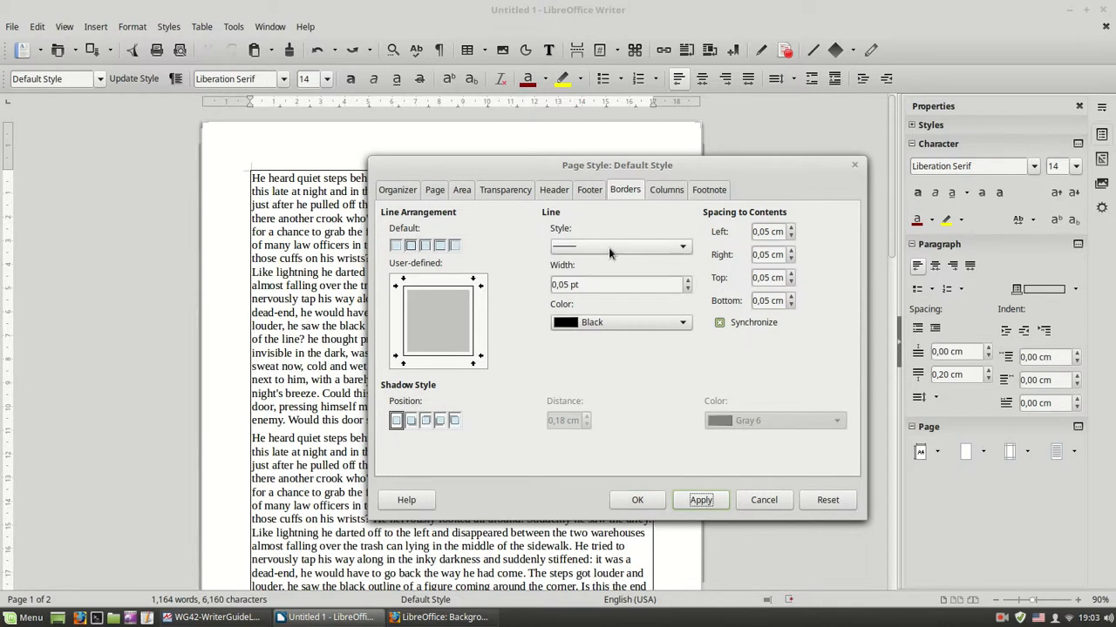
Change the page border to a thicker 0.75 pt Orange line and apply it
{"action": "left_click_drag", "start_coordinate": [617, 165], "coordinate": [789, 131]}
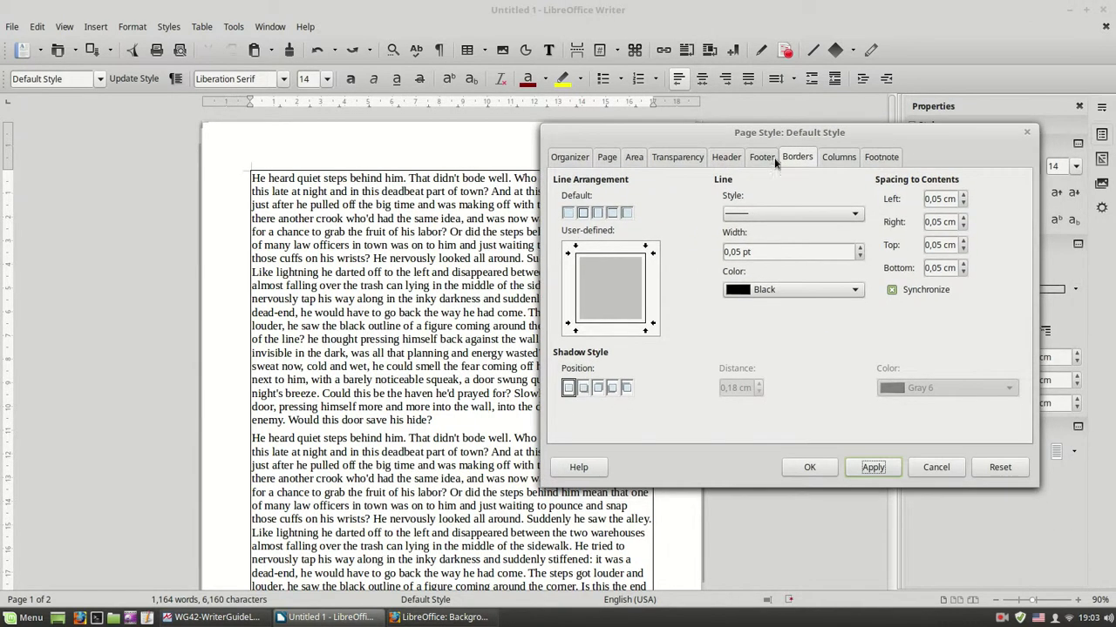
{"action": "left_click", "coordinate": [854, 213]}
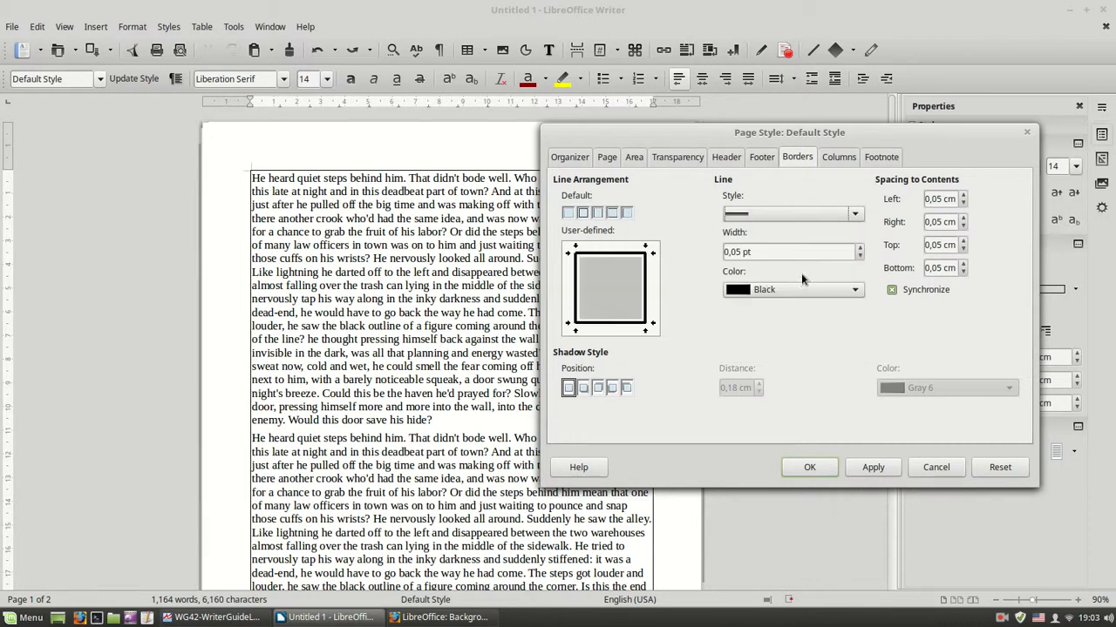
{"action": "left_click", "coordinate": [860, 290]}
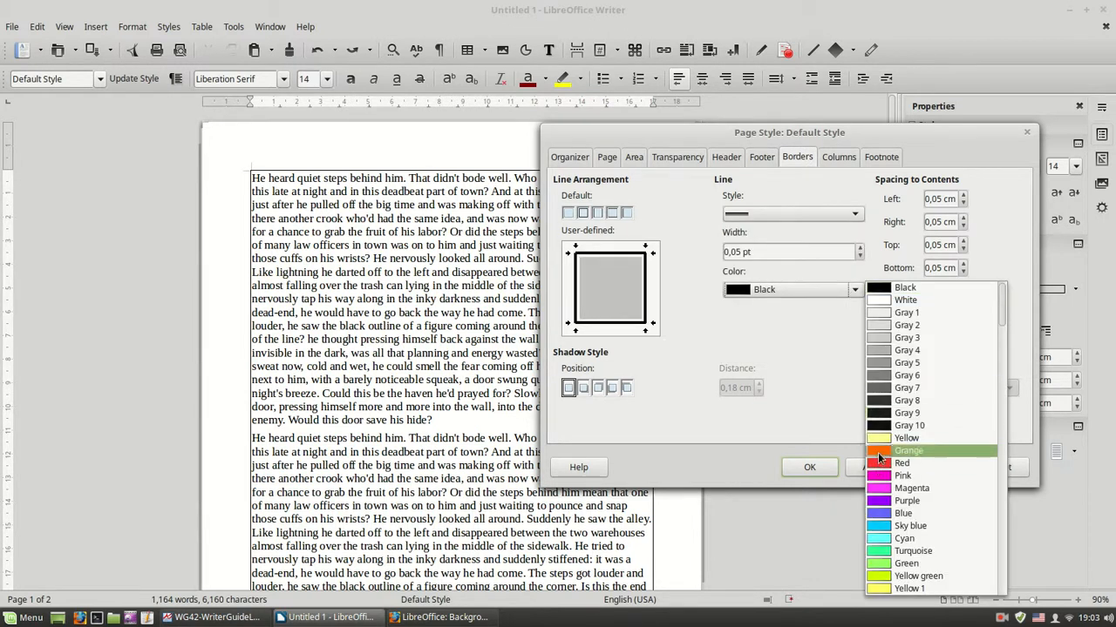
{"action": "left_click", "coordinate": [908, 450]}
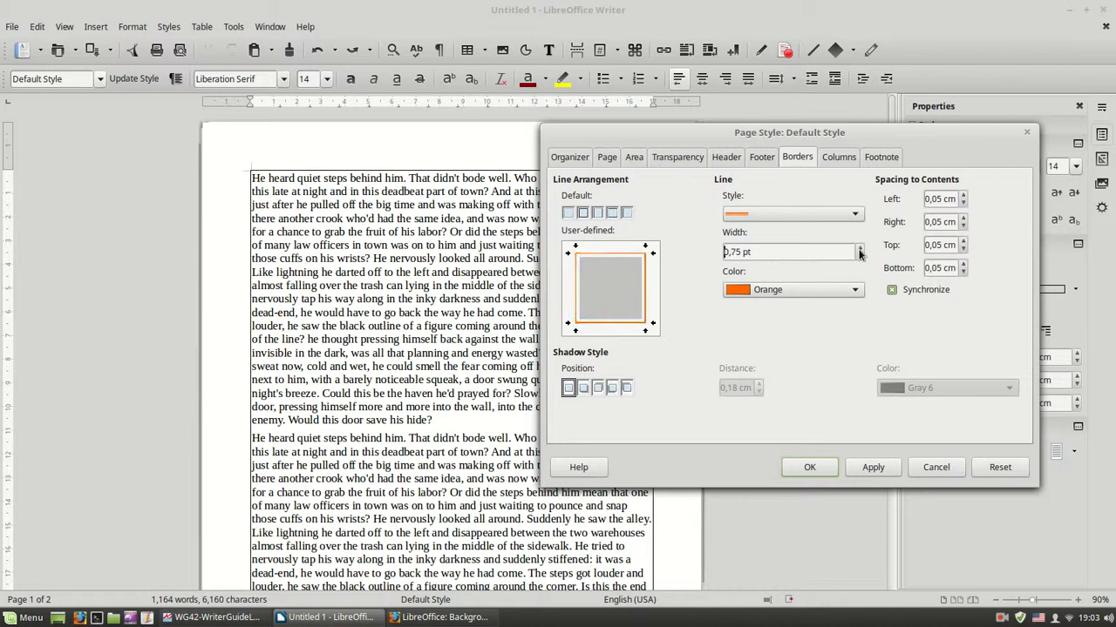
{"action": "left_click", "coordinate": [872, 468]}
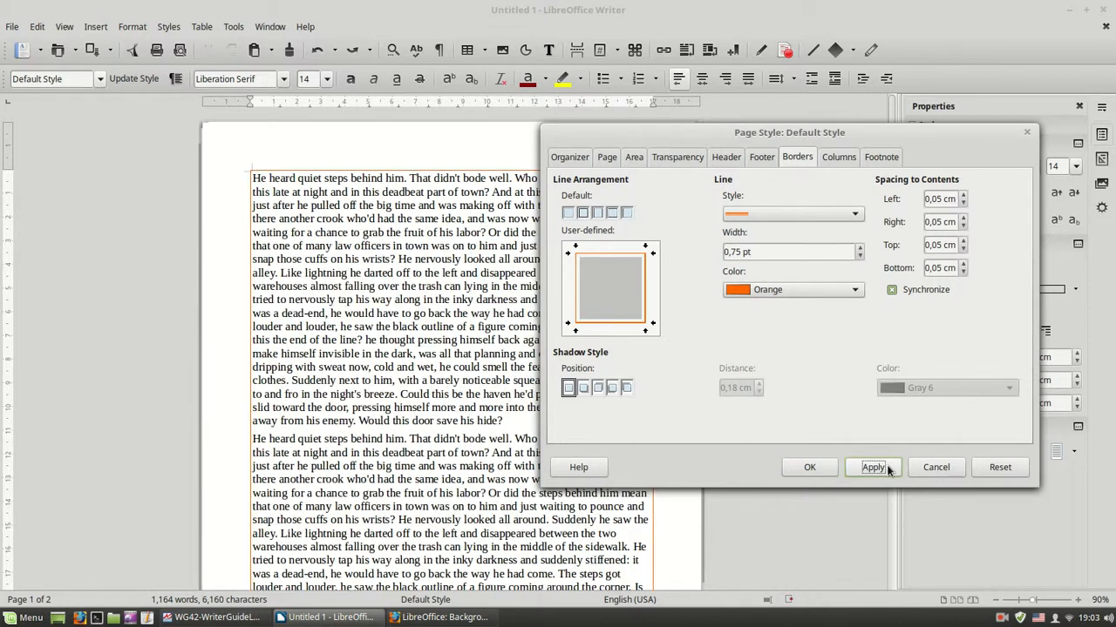
{"action": "mouse_move", "coordinate": [593, 391]}
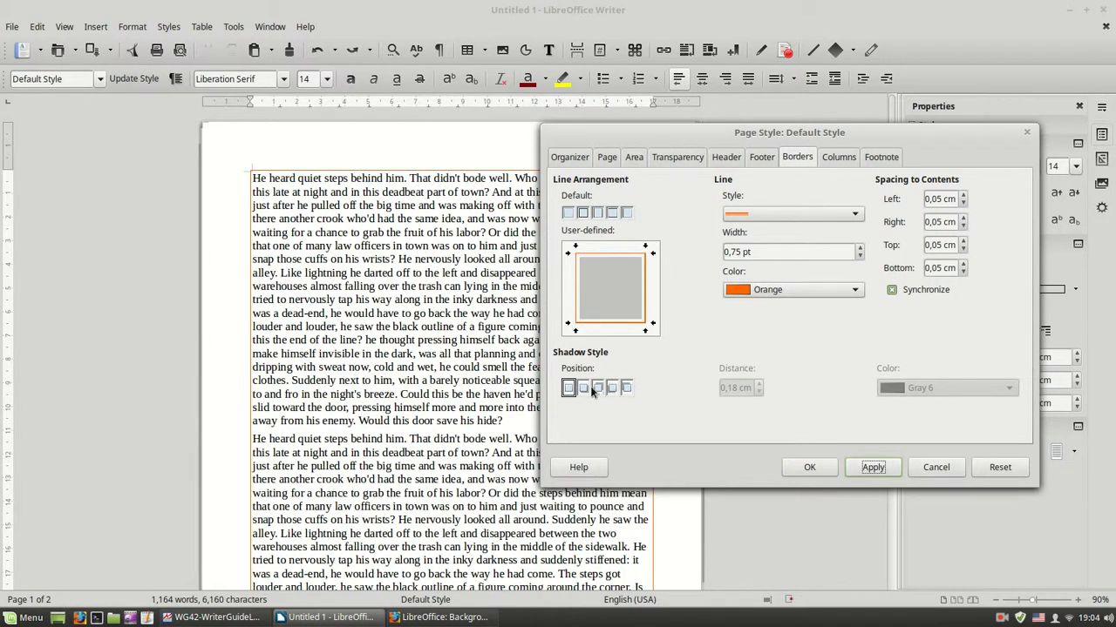
{"action": "mouse_move", "coordinate": [597, 388]}
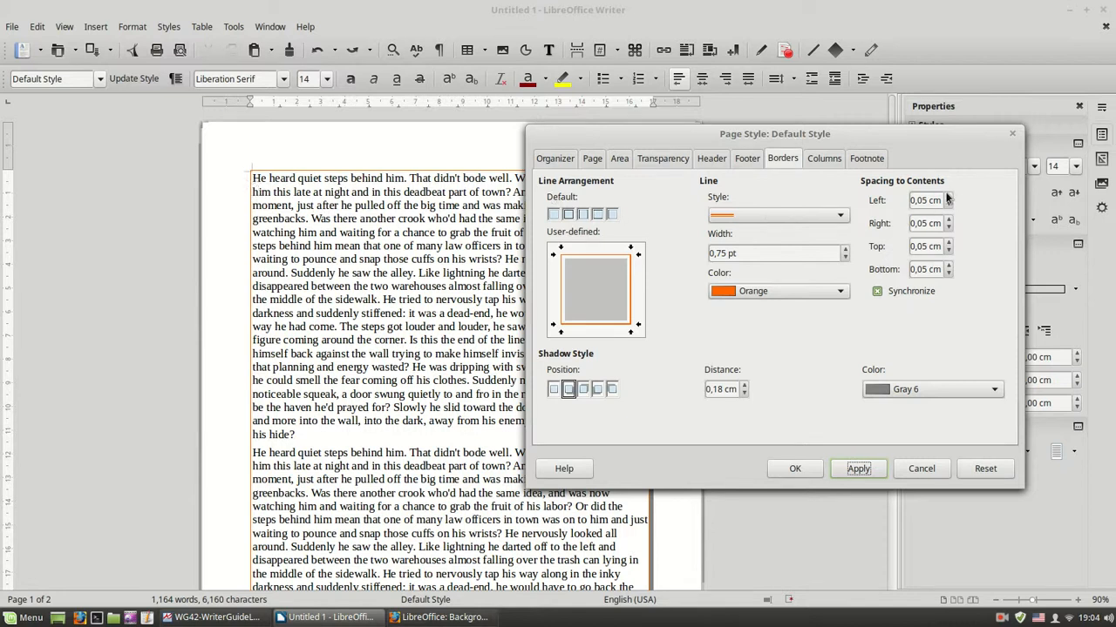
Set synchronized spacing to contents to 0.20 cm on all sides and apply
{"action": "left_click", "coordinate": [948, 196]}
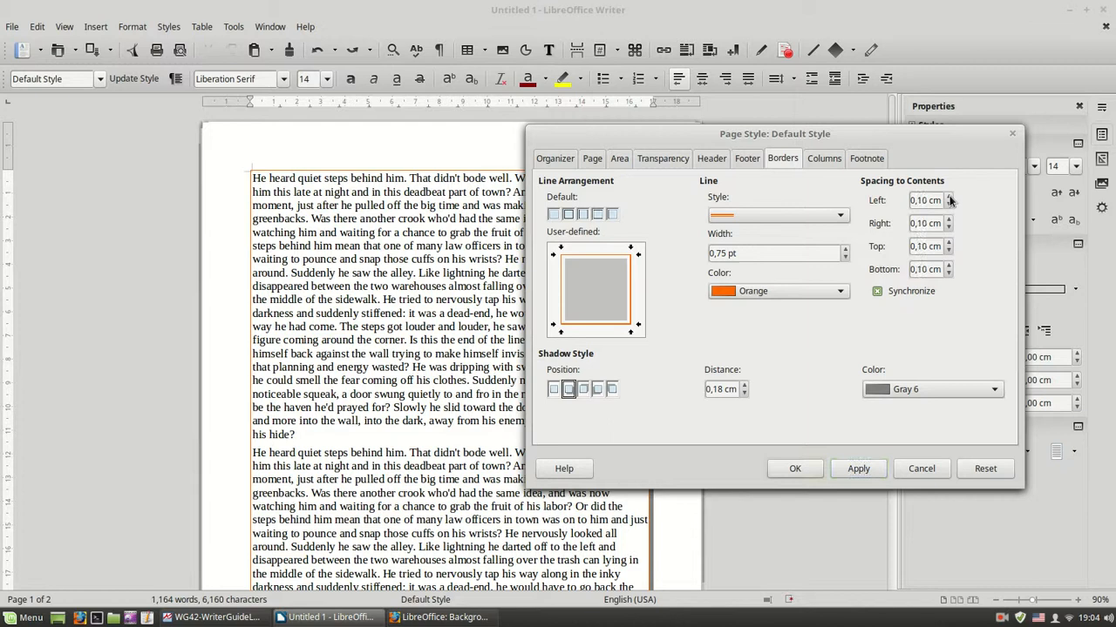
{"action": "left_click", "coordinate": [950, 196]}
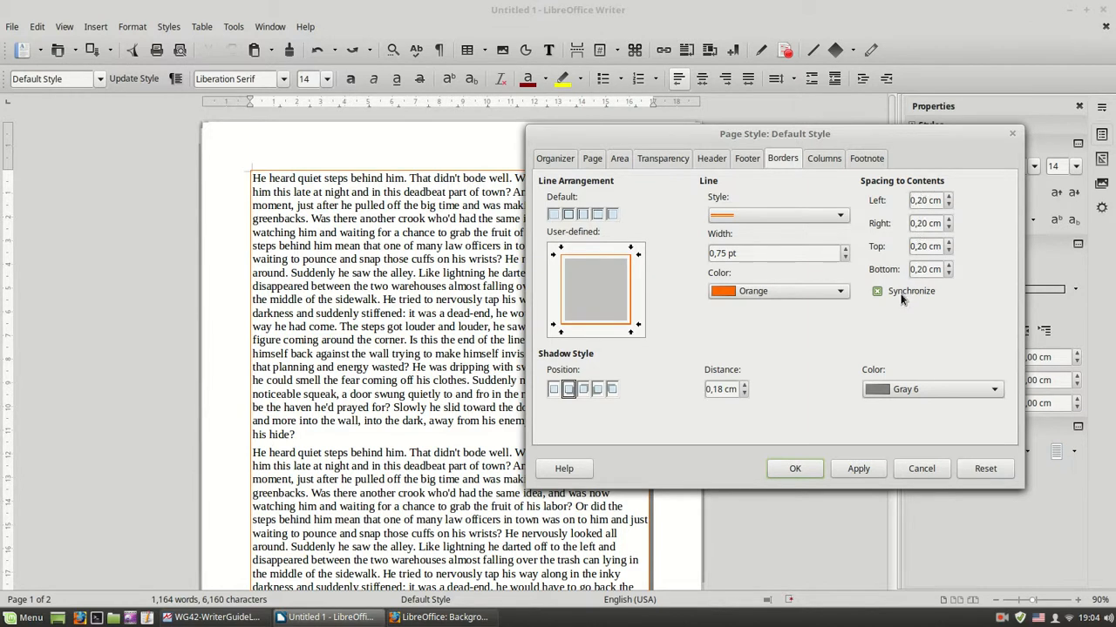
{"action": "left_click", "coordinate": [877, 292]}
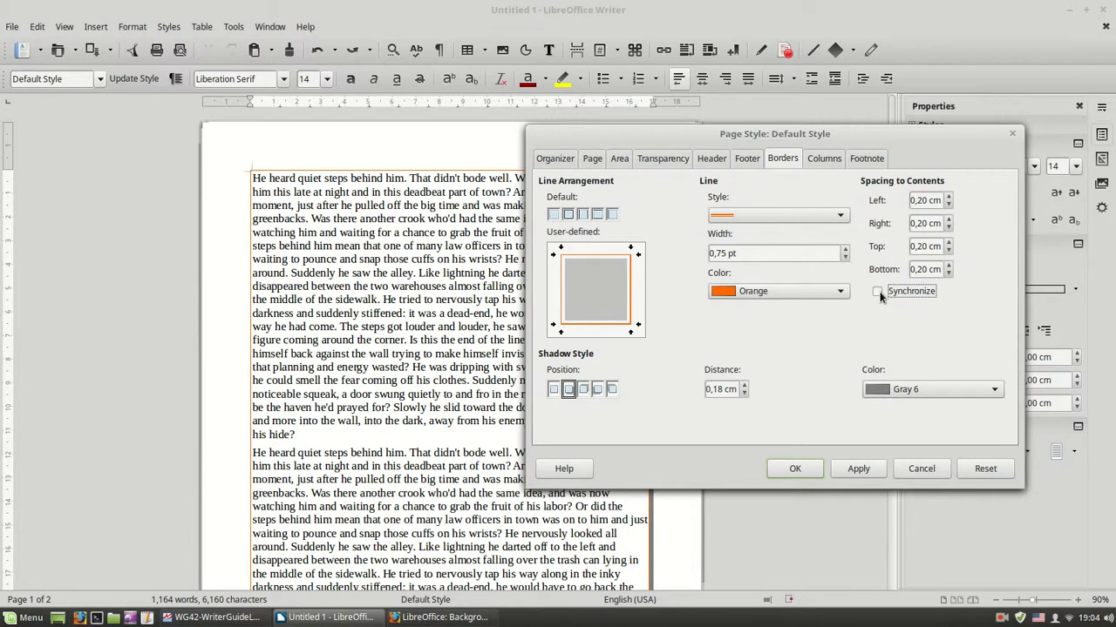
{"action": "left_click", "coordinate": [876, 291]}
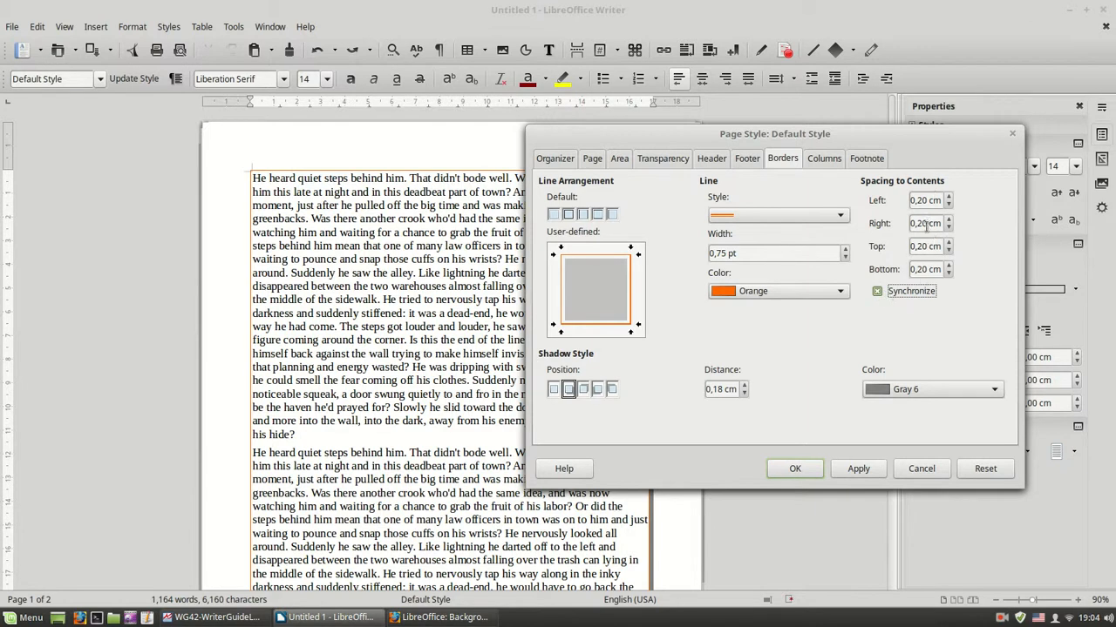
{"action": "left_click", "coordinate": [949, 196]}
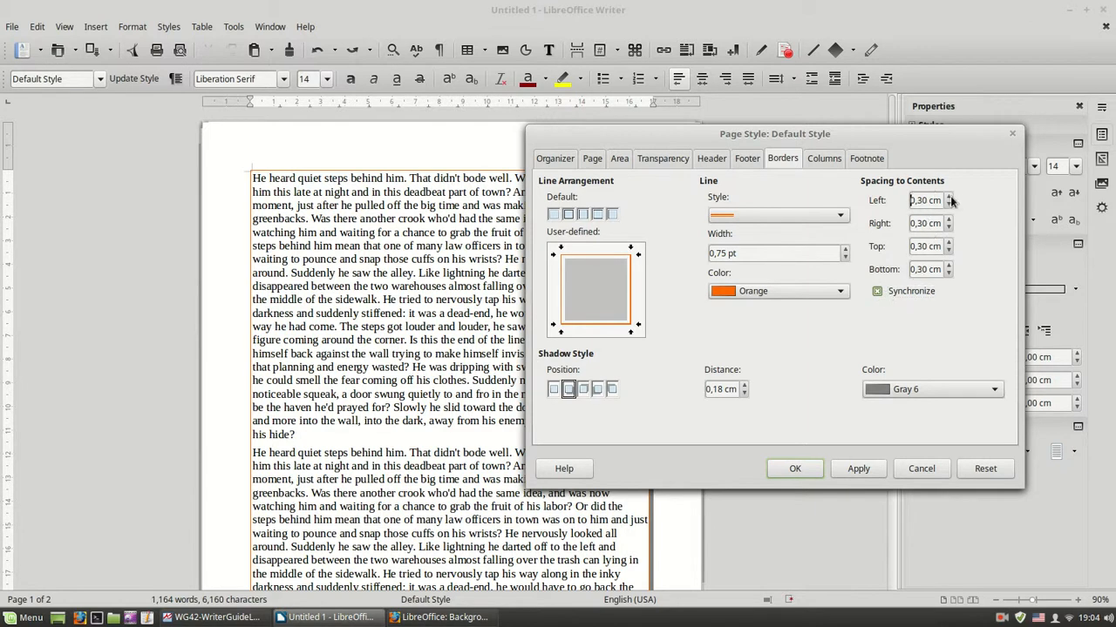
{"action": "mouse_move", "coordinate": [889, 245]}
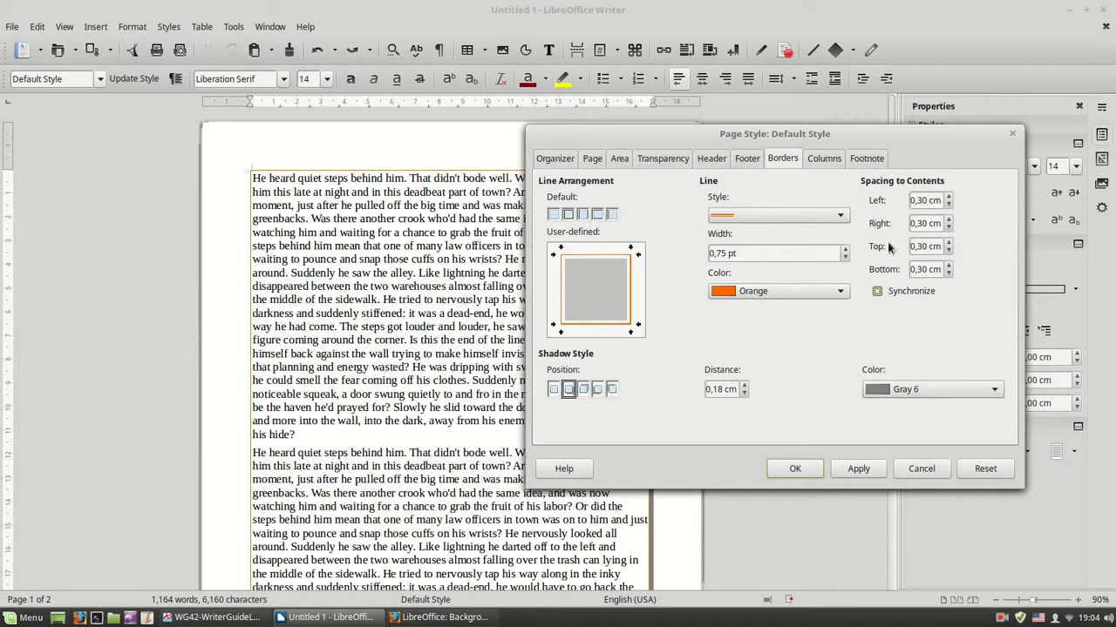
{"action": "left_click", "coordinate": [949, 204]}
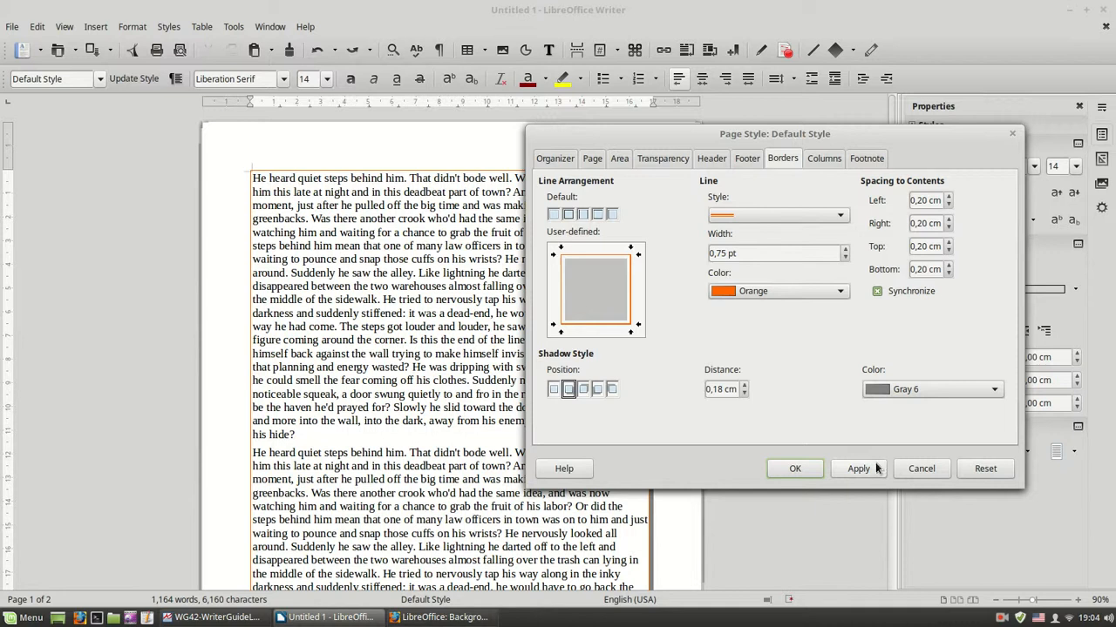
{"action": "left_click", "coordinate": [857, 469]}
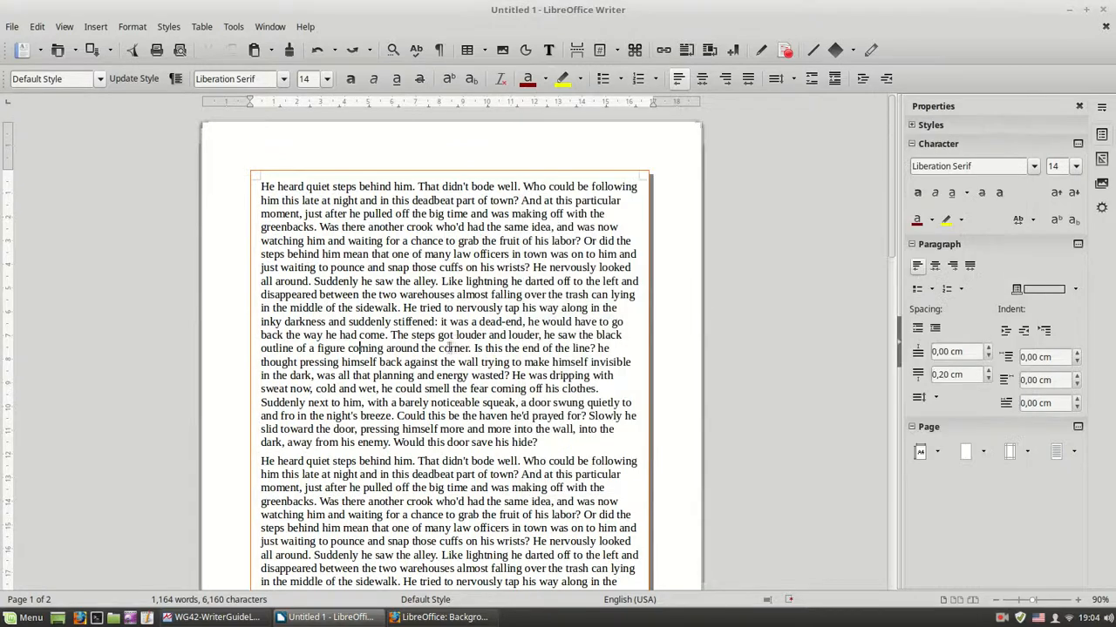
Scroll down through the bordered story document
{"action": "scroll", "scroll_direction": "down", "scroll_amount": 3}
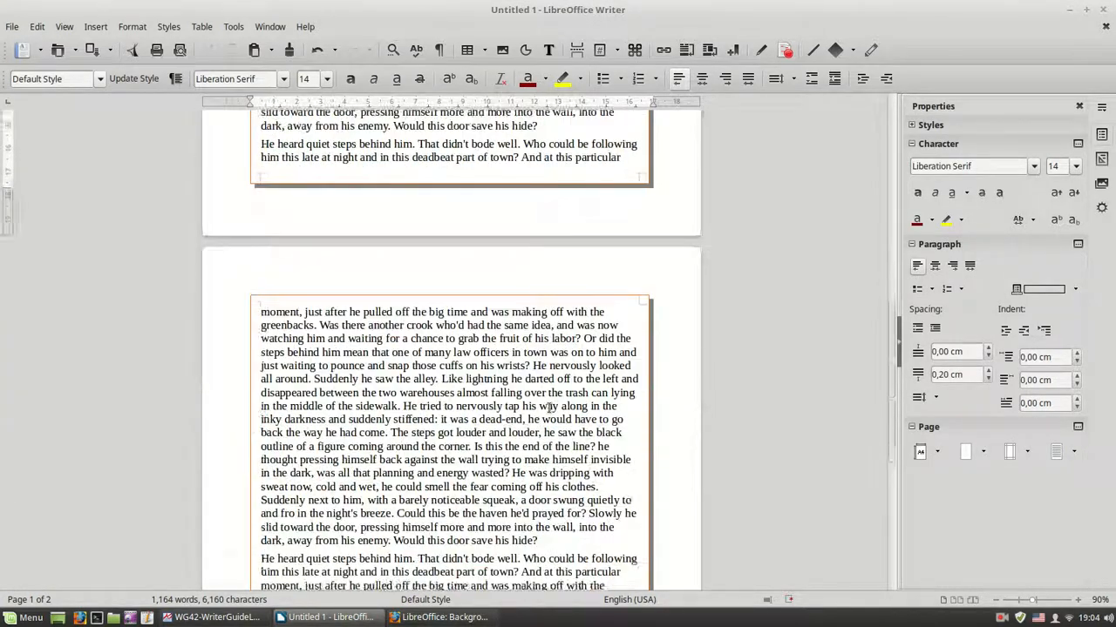
{"action": "scroll", "scroll_direction": "down", "scroll_amount": 3}
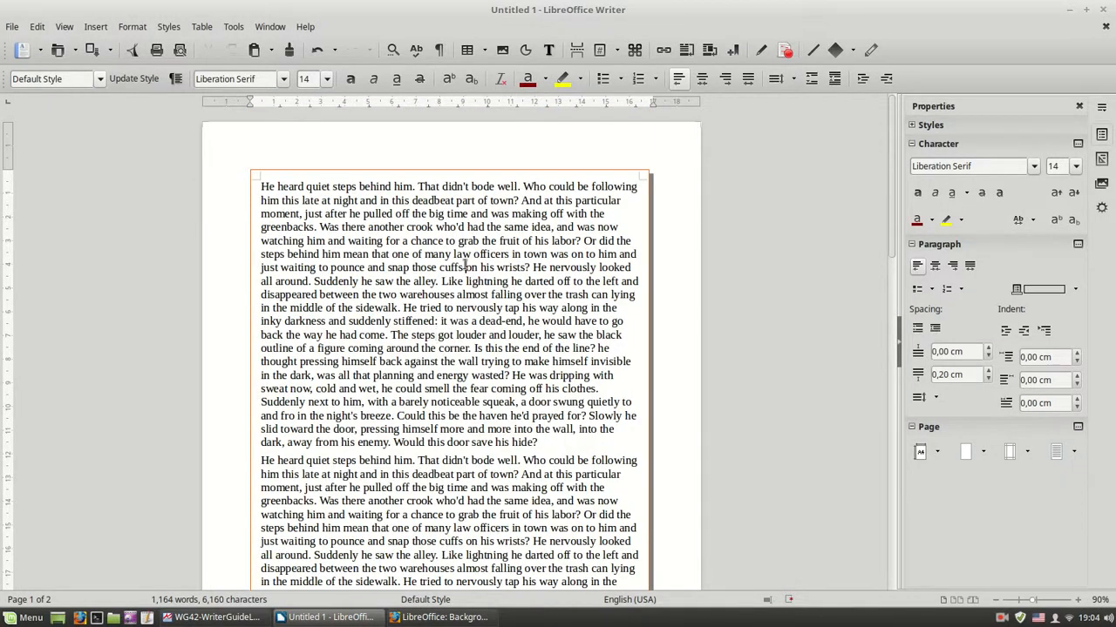
{"action": "scroll", "scroll_direction": "down", "scroll_amount": 3}
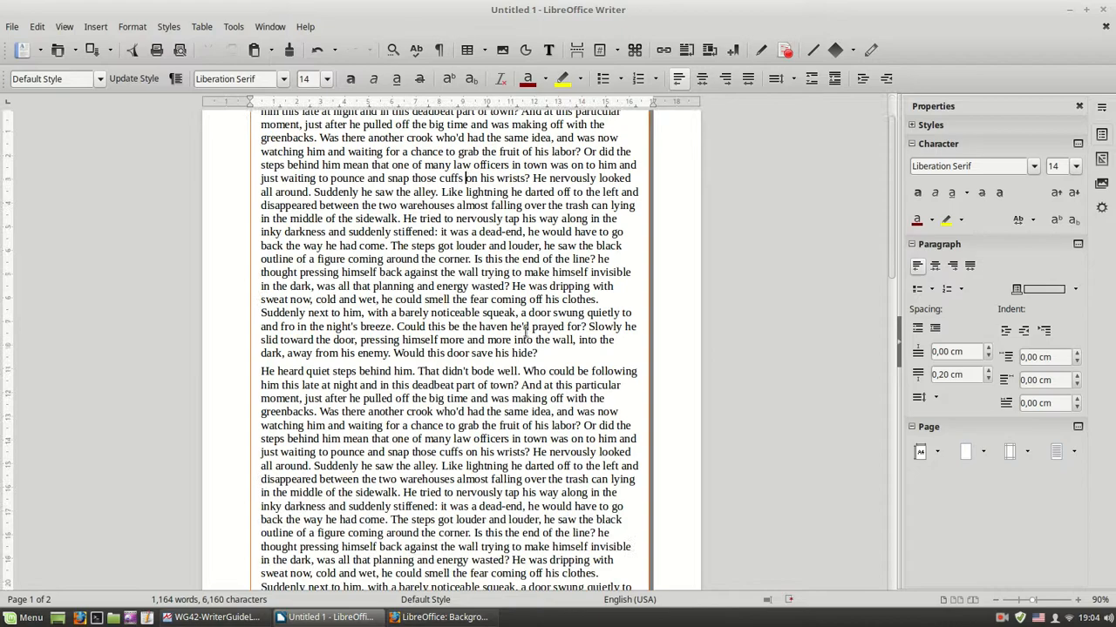
{"action": "scroll", "scroll_direction": "down", "scroll_amount": 3}
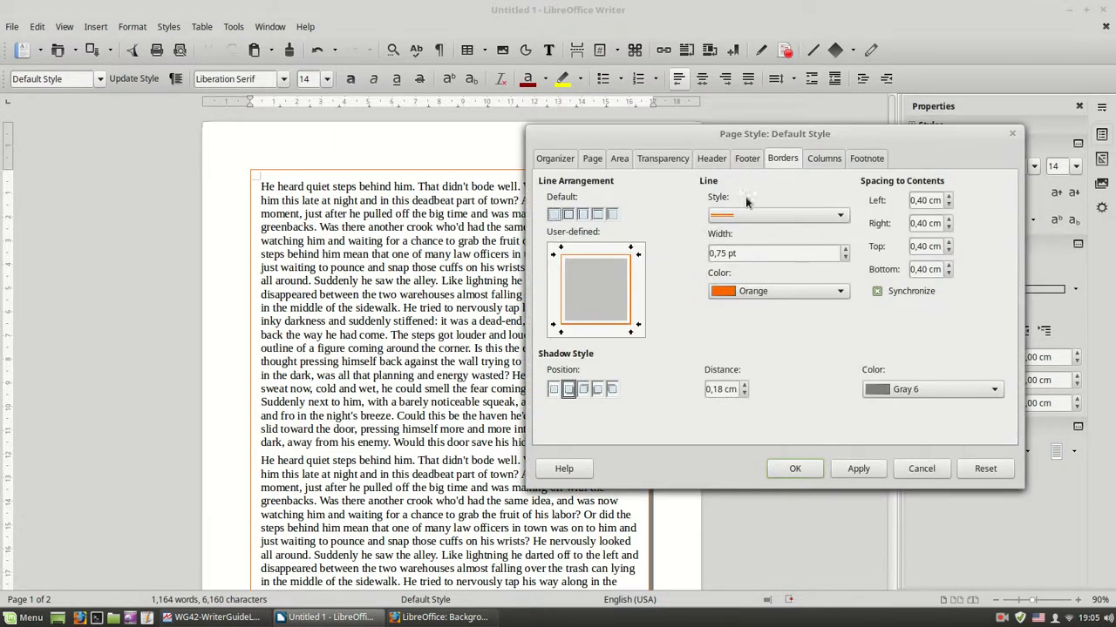
Switch the Default Style dialog to the Area tab, where fill is None
{"action": "left_click", "coordinate": [619, 157]}
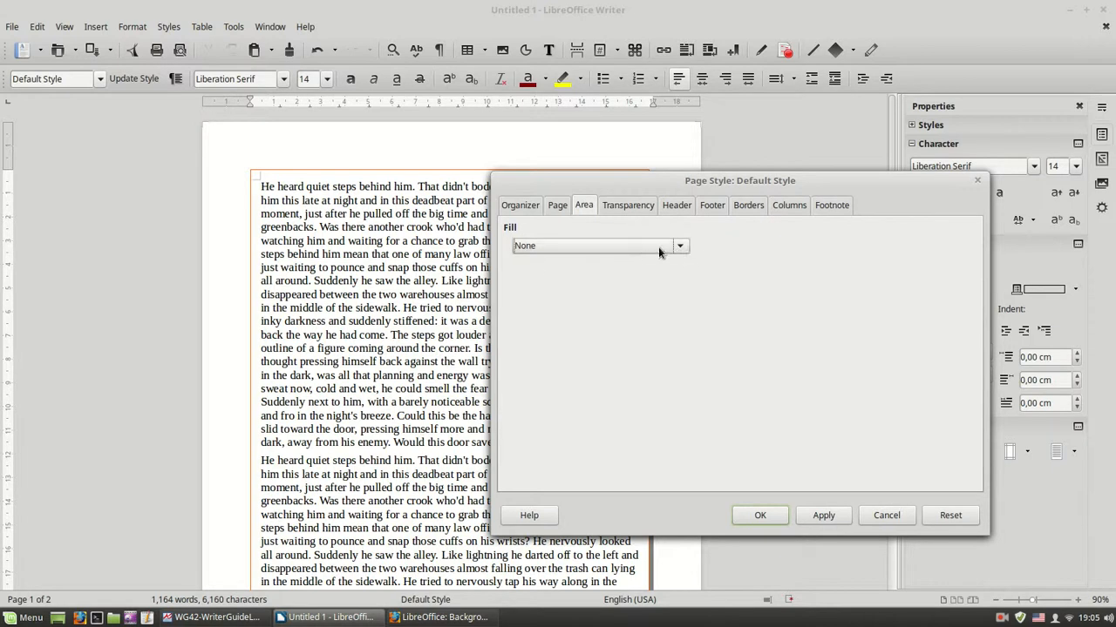
Apply a Tango: Sky Blue 2 colour fill, then replace it with White
{"action": "left_click", "coordinate": [679, 245]}
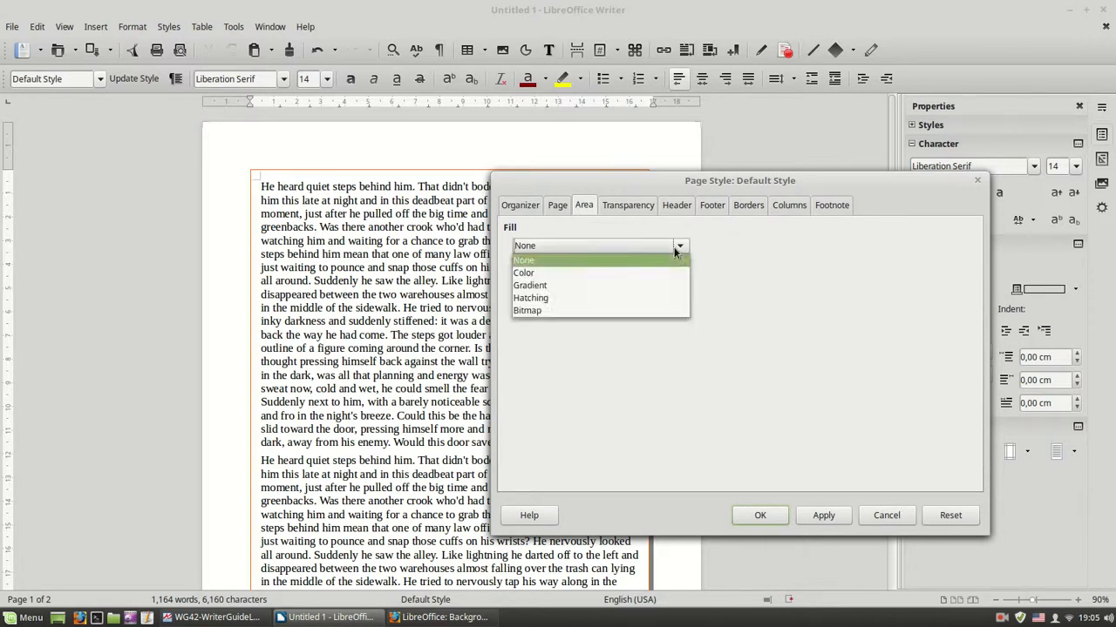
{"action": "left_click", "coordinate": [523, 273]}
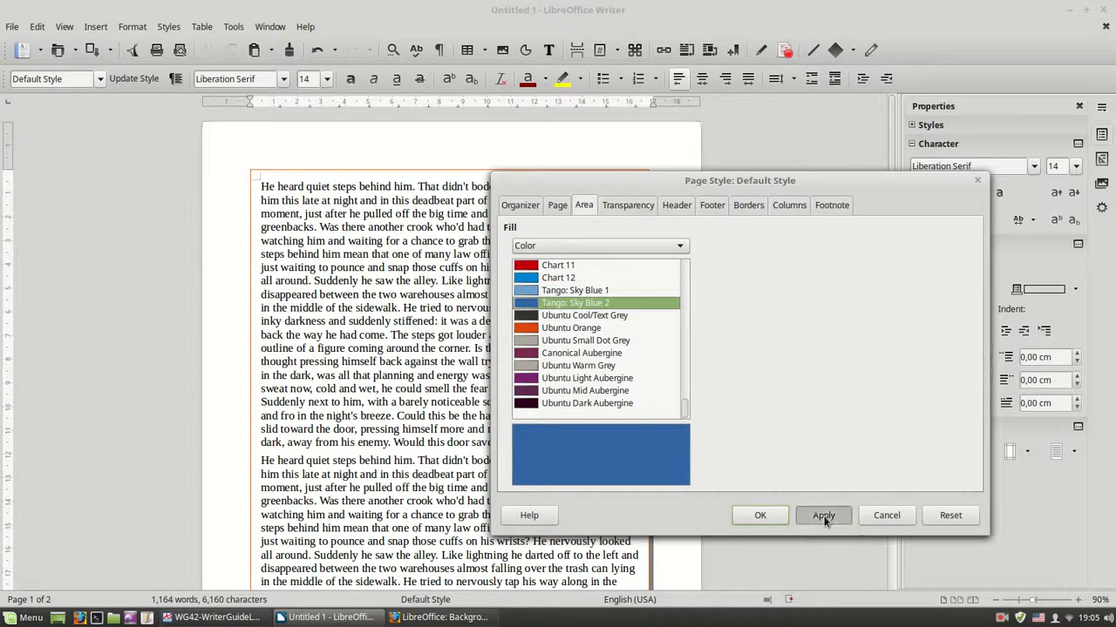
{"action": "left_click", "coordinate": [823, 515]}
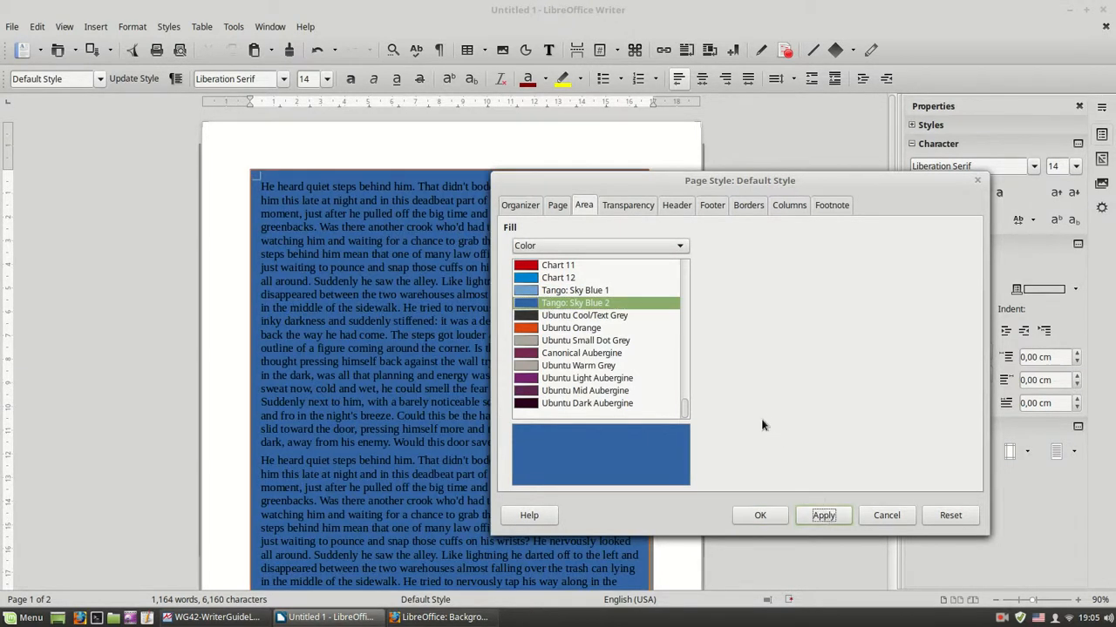
{"action": "left_click", "coordinate": [586, 340]}
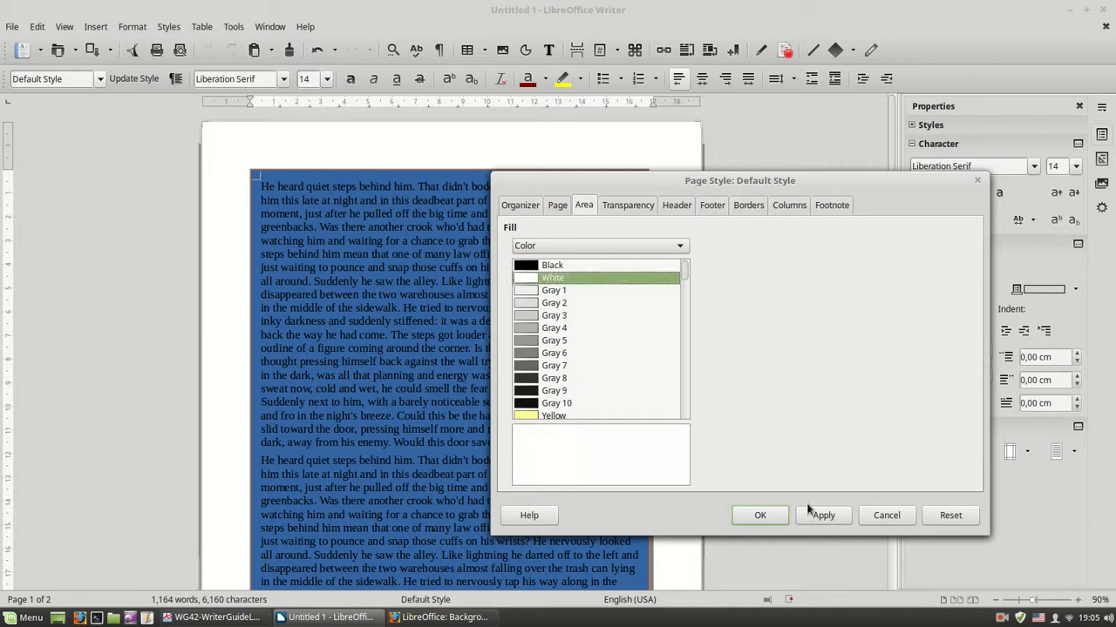
{"action": "left_click", "coordinate": [555, 302]}
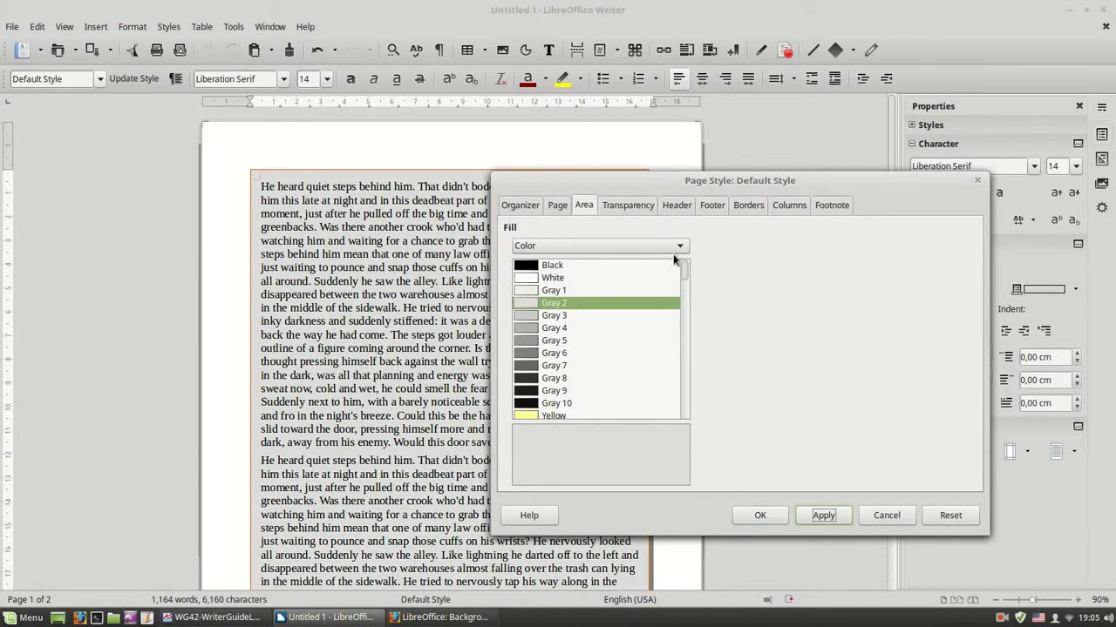
{"action": "left_click", "coordinate": [679, 245]}
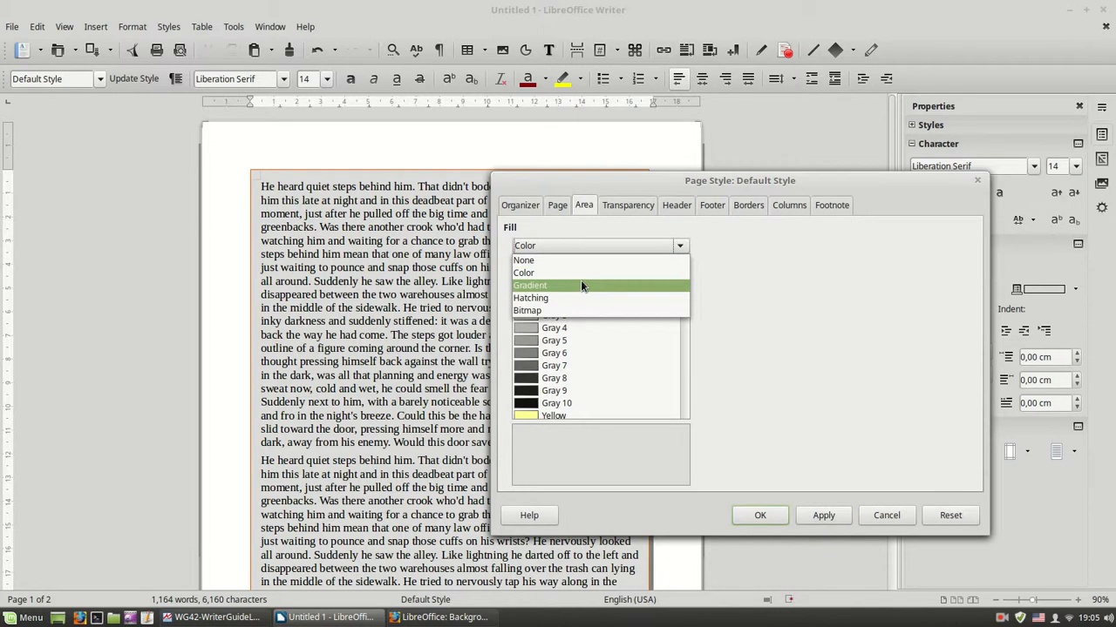
Switch the fill from Gradient to Black 45 degrees hatching and apply it
{"action": "left_click", "coordinate": [530, 285]}
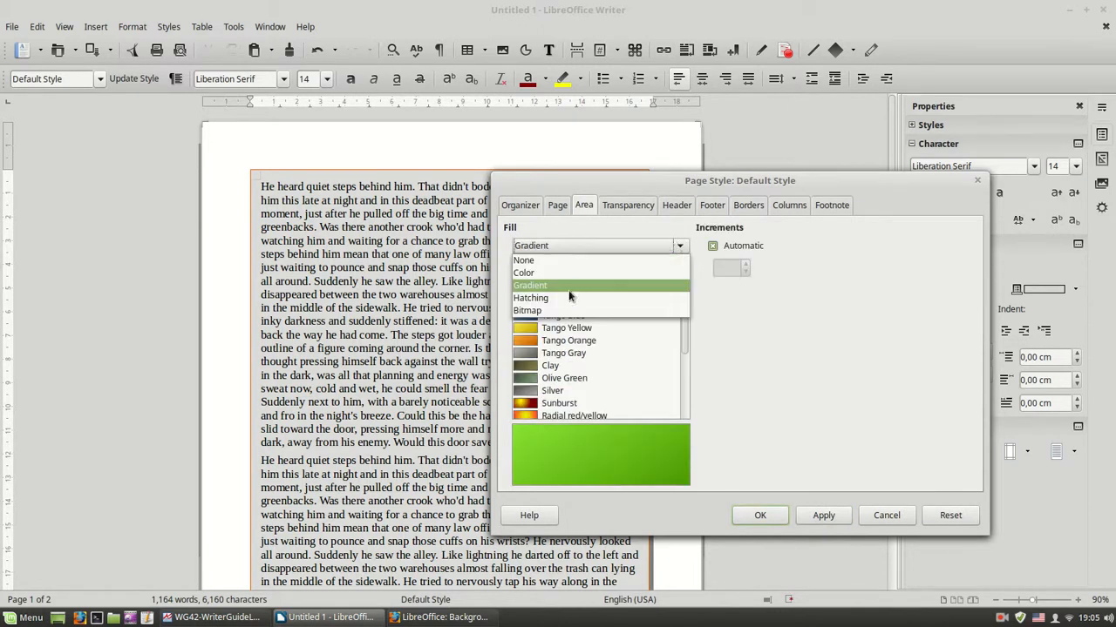
{"action": "left_click", "coordinate": [530, 297]}
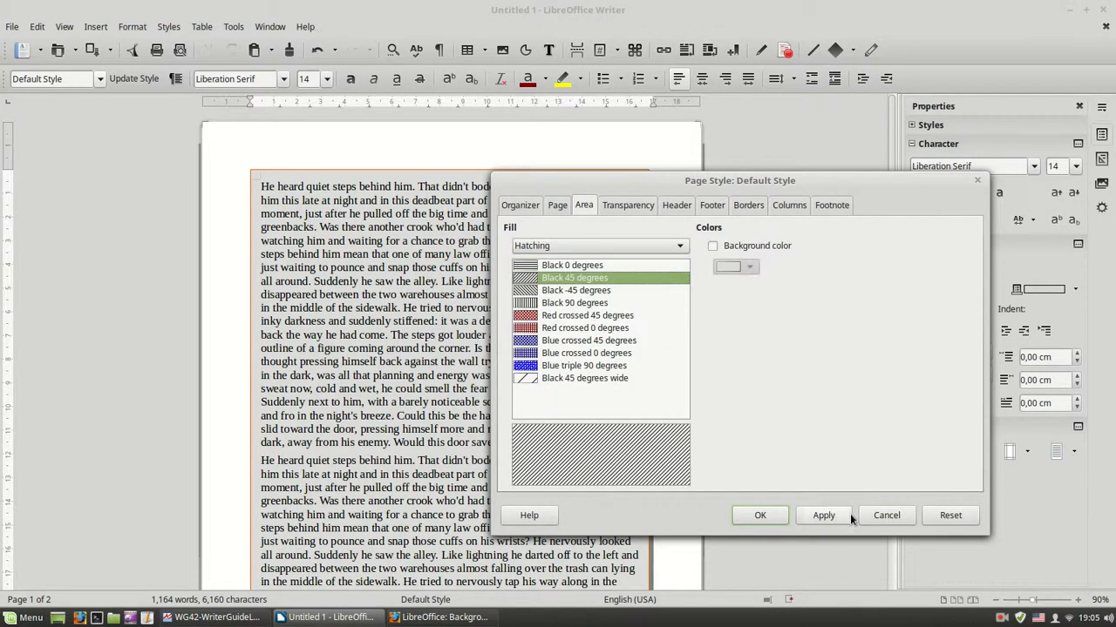
{"action": "left_click", "coordinate": [678, 245]}
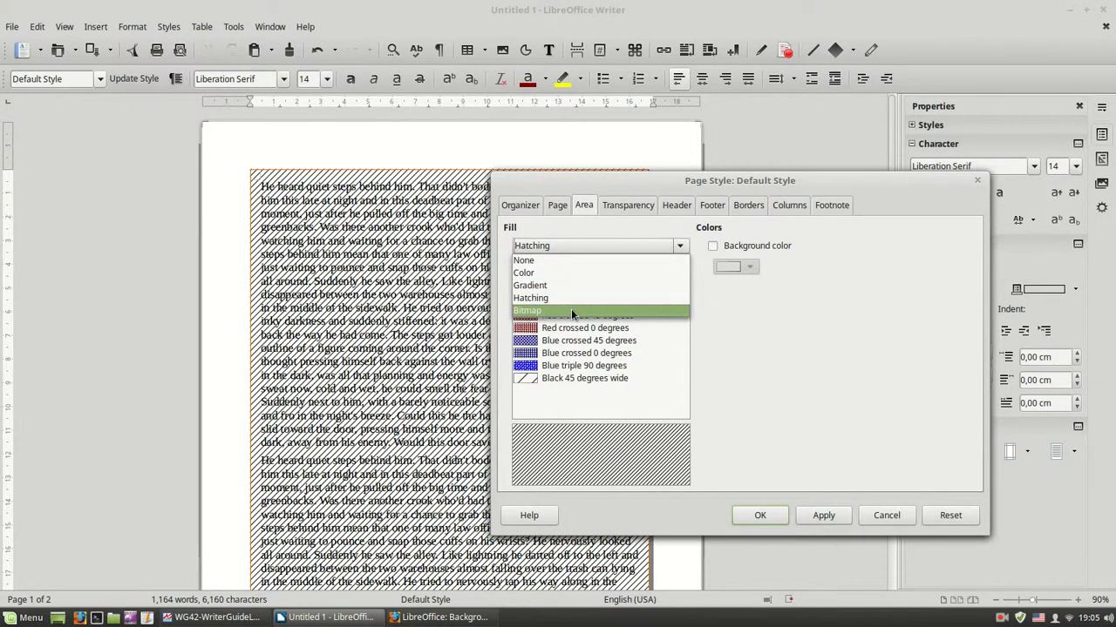
Apply the Sky bitmap, then the Coarse grained bitmap, as the page background
{"action": "left_click", "coordinate": [526, 310]}
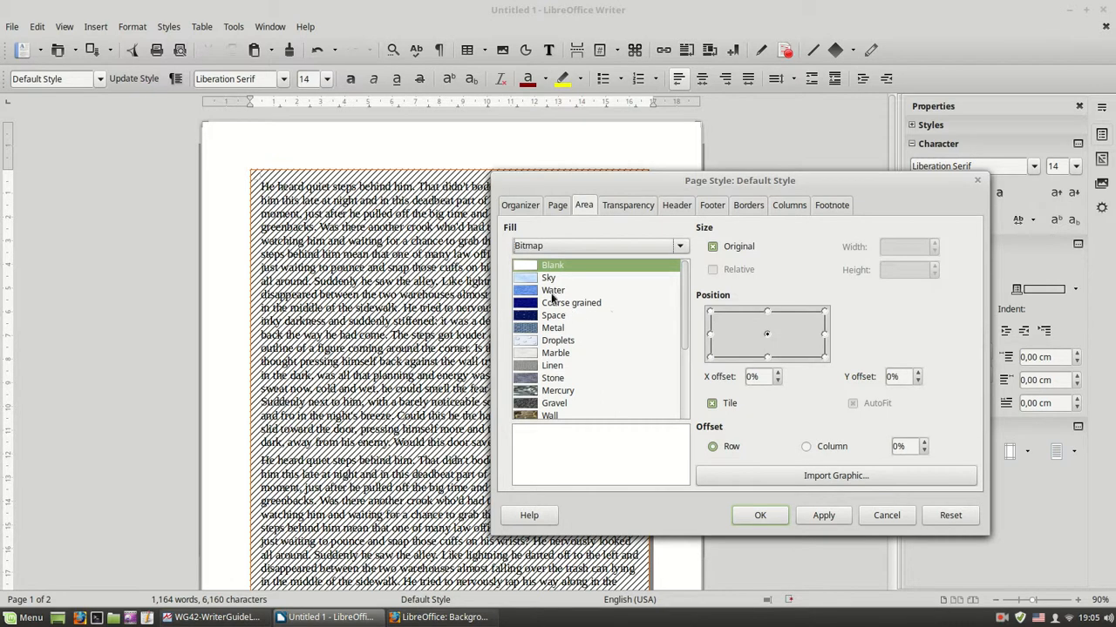
{"action": "left_click", "coordinate": [548, 277]}
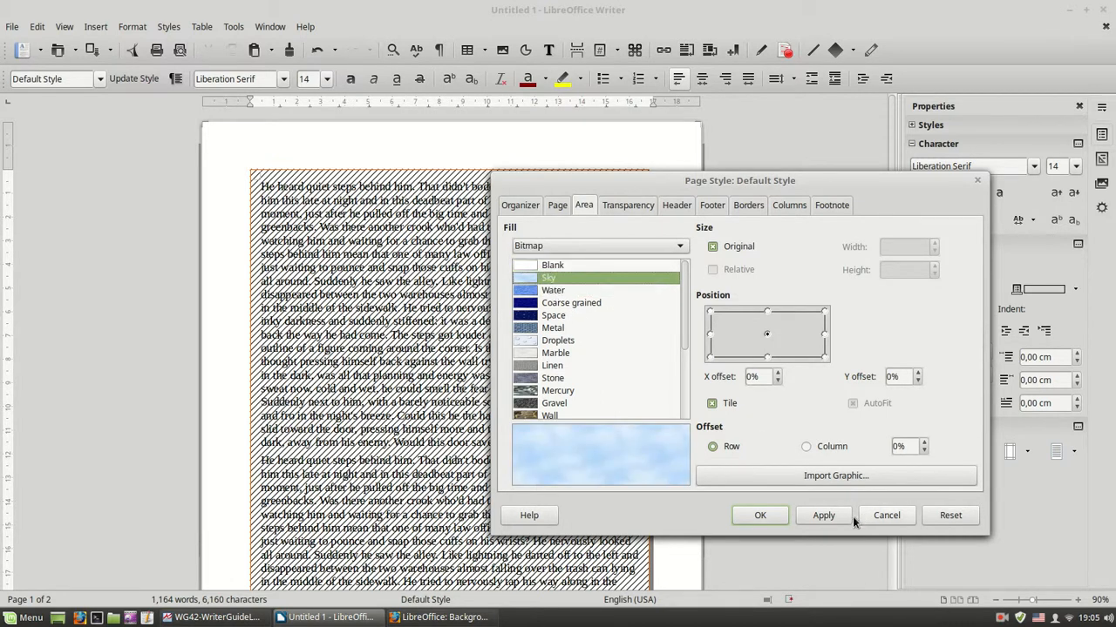
{"action": "left_click", "coordinate": [822, 515]}
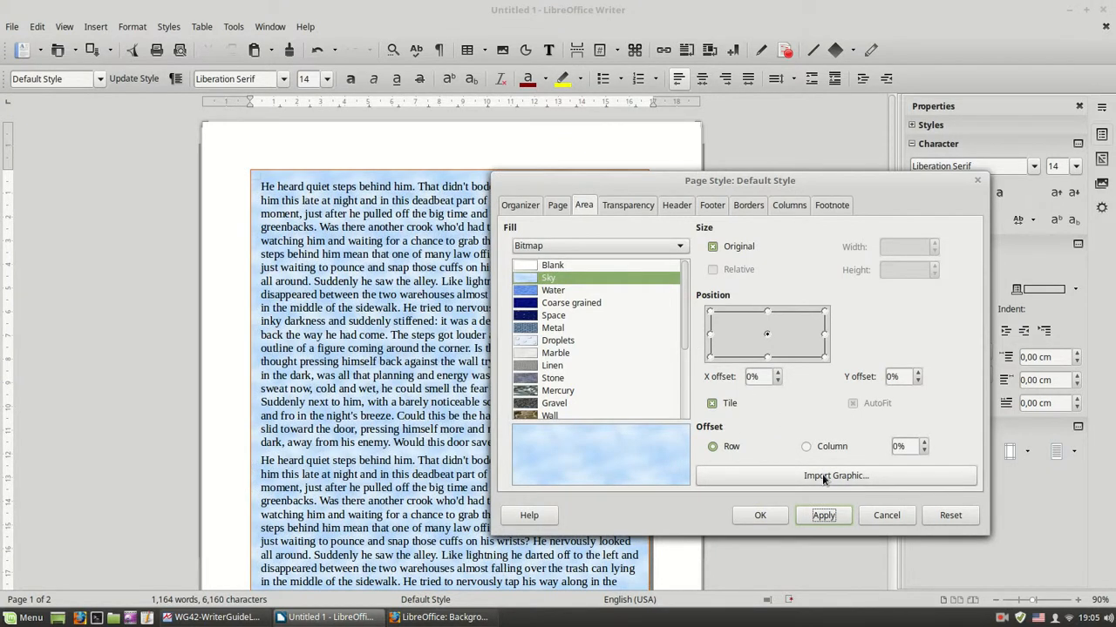
{"action": "mouse_move", "coordinate": [699, 324]}
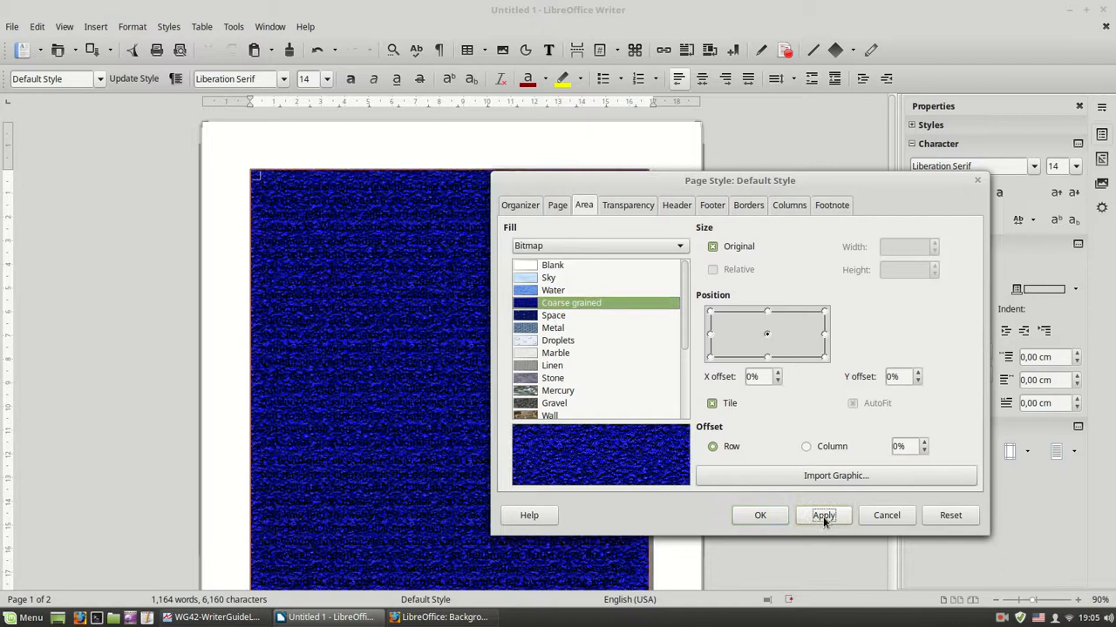
{"action": "left_click", "coordinate": [822, 516]}
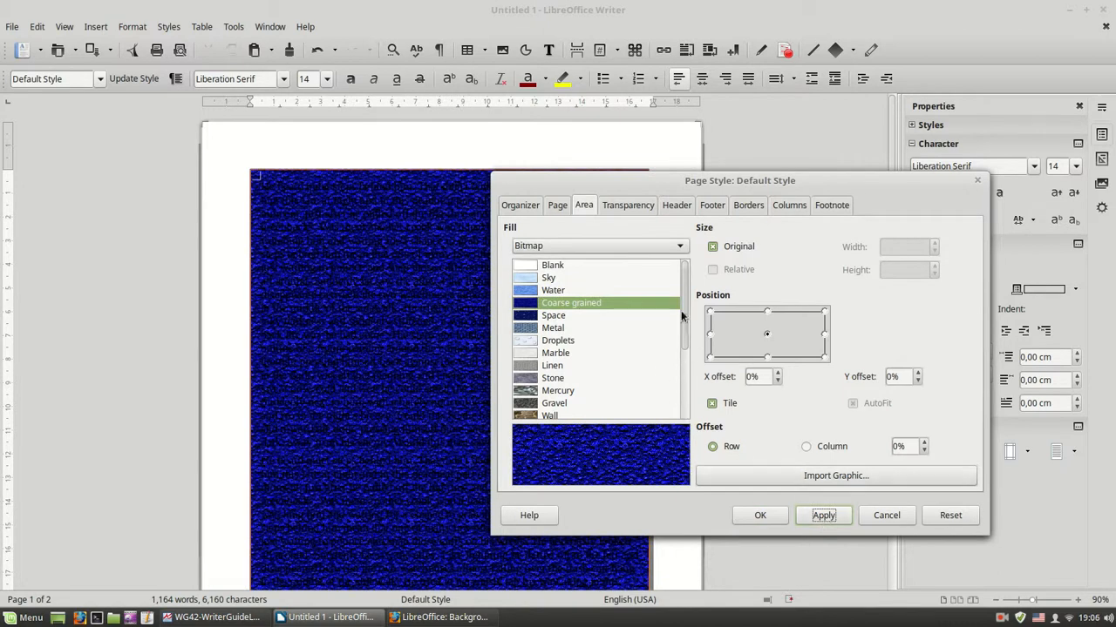
{"action": "scroll", "scroll_direction": "down", "scroll_amount": 3}
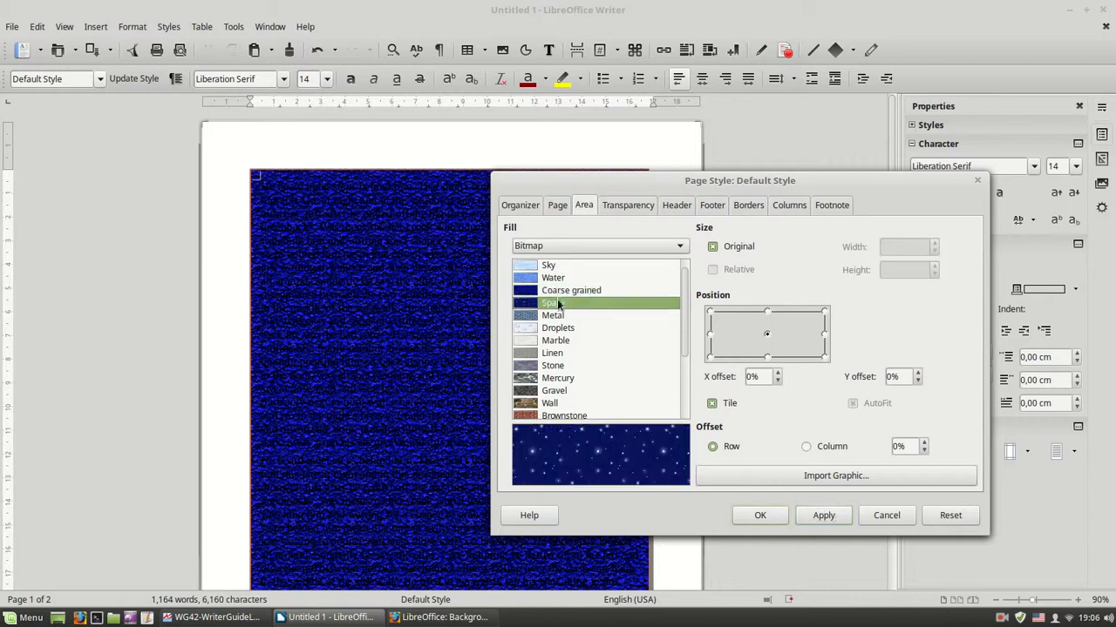
{"action": "left_click", "coordinate": [571, 290]}
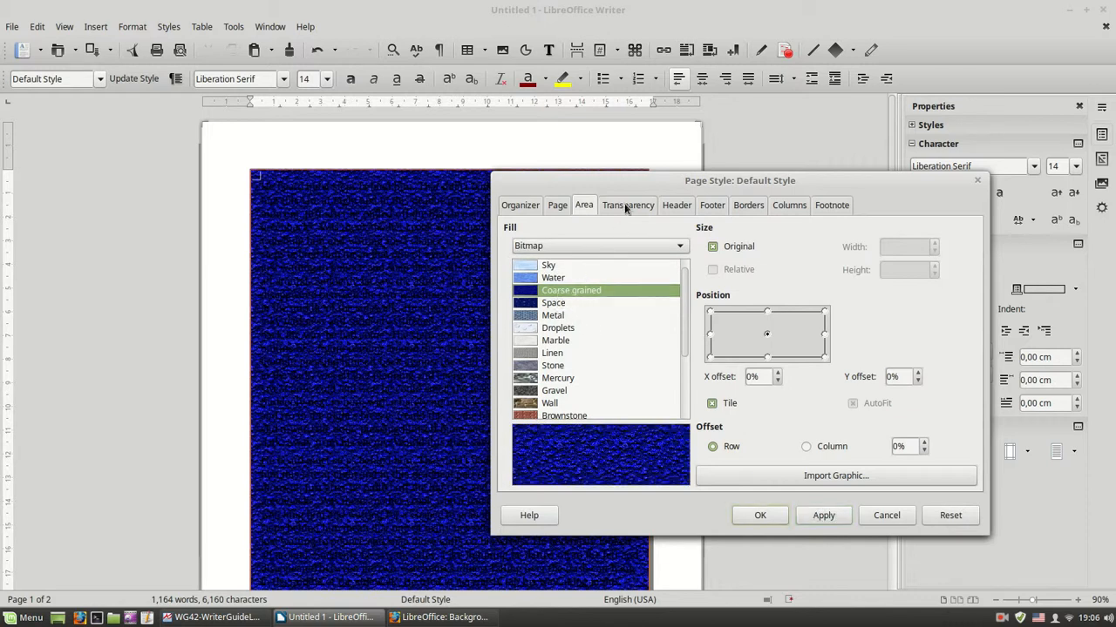
{"action": "left_click", "coordinate": [627, 205]}
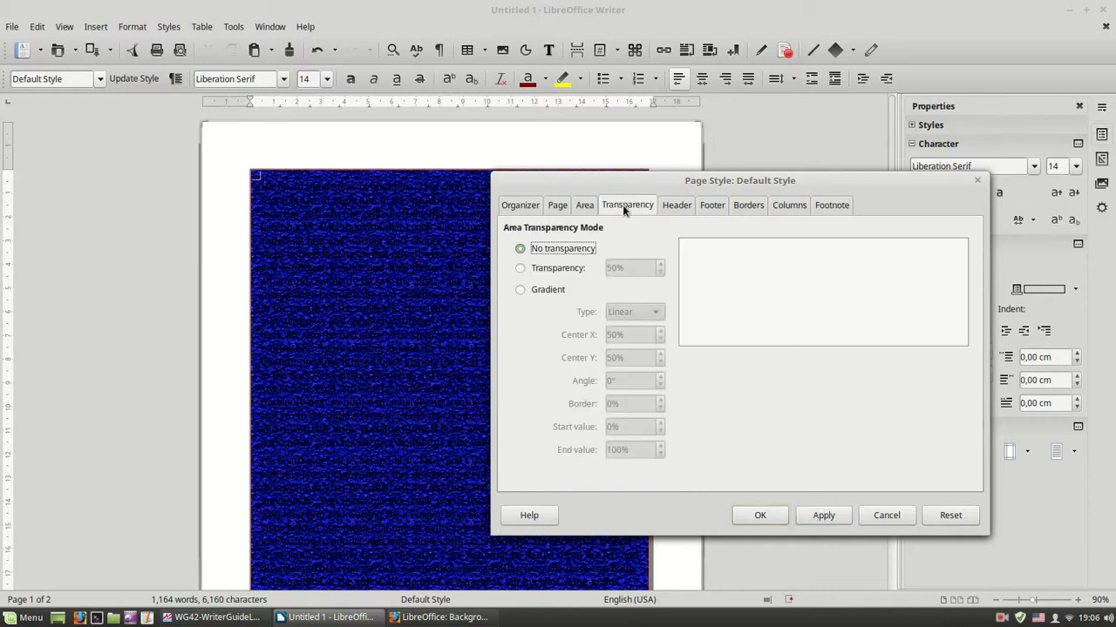
Enable uniform transparency, raise it to 70% and apply it to the background
{"action": "left_click", "coordinate": [521, 268]}
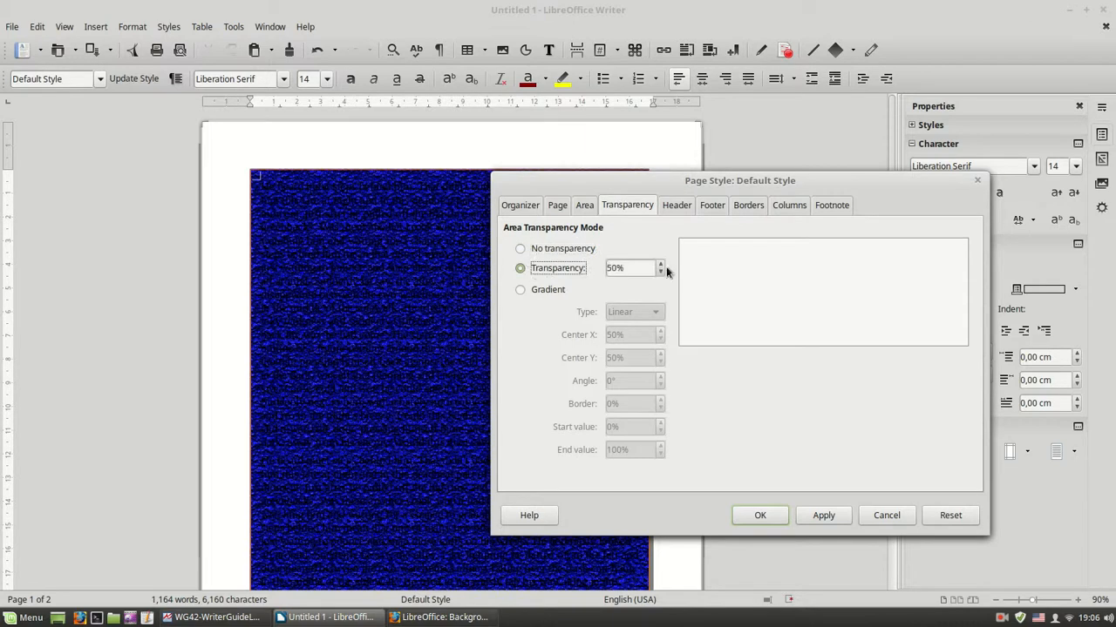
{"action": "left_click", "coordinate": [661, 264]}
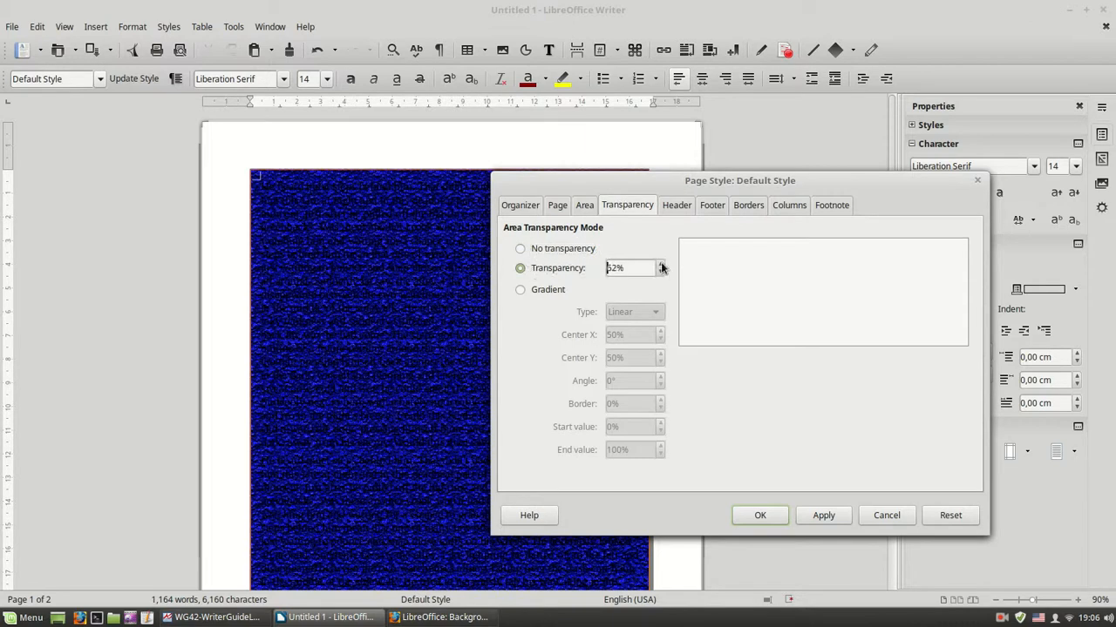
{"action": "left_click", "coordinate": [661, 264]}
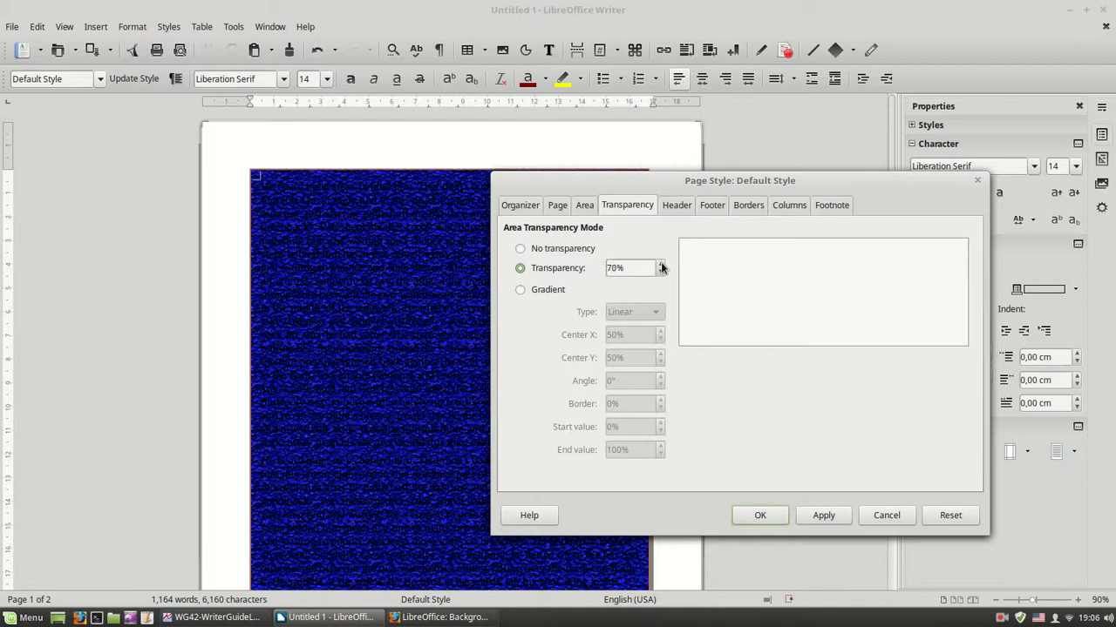
{"action": "left_click", "coordinate": [823, 515]}
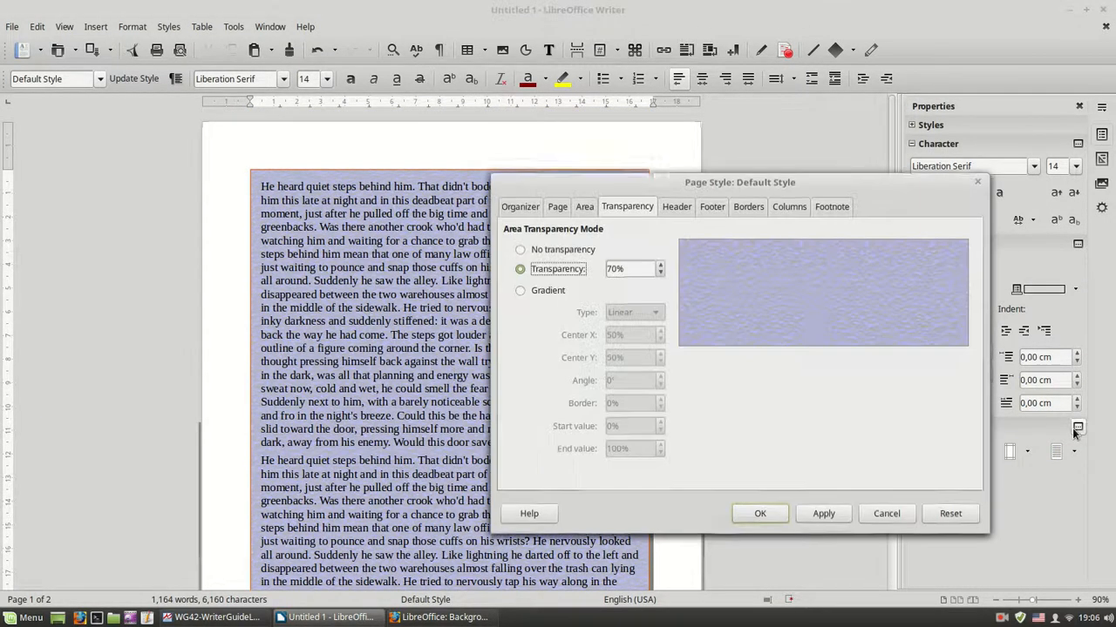
{"action": "left_click", "coordinate": [748, 206]}
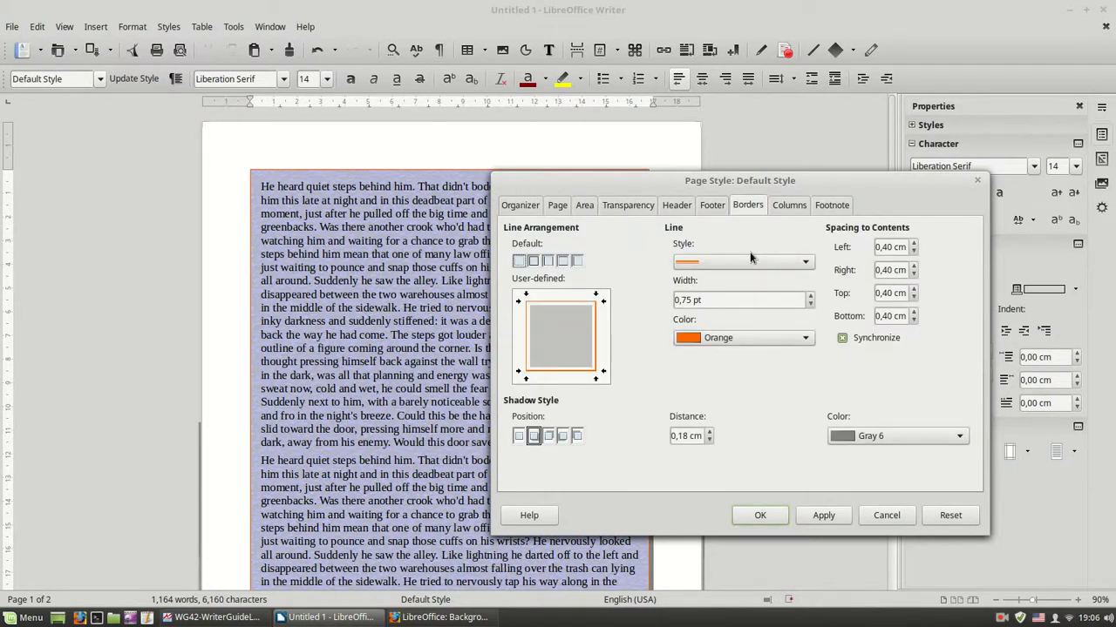
{"action": "mouse_move", "coordinate": [638, 216]}
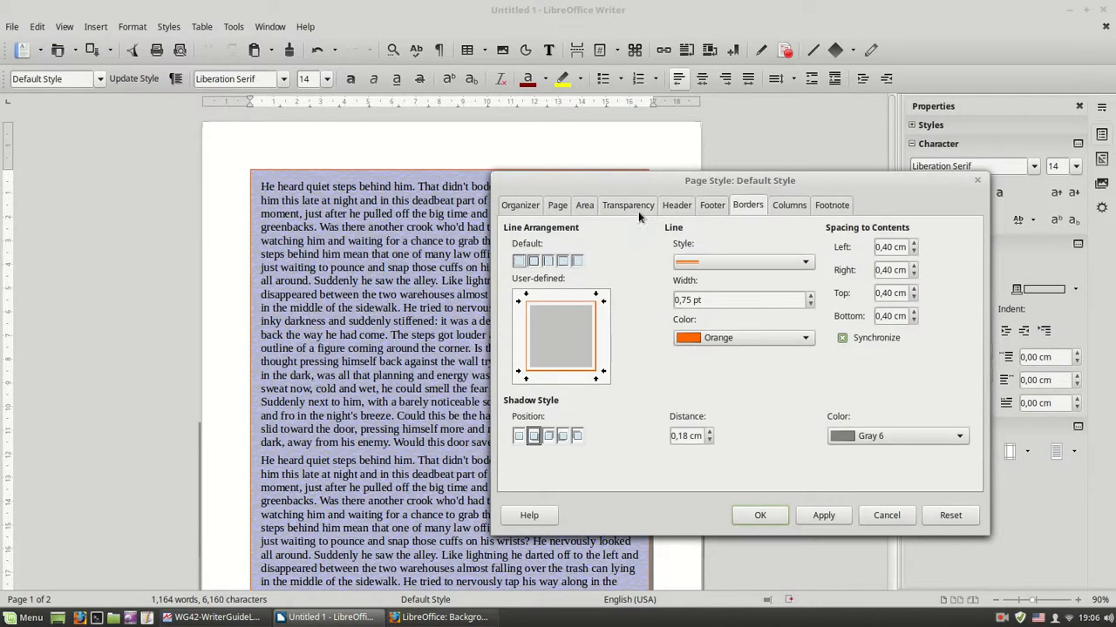
Return to the page Area settings and reopen the fill type list, still on Coarse grained bitmap
{"action": "left_click", "coordinate": [583, 204]}
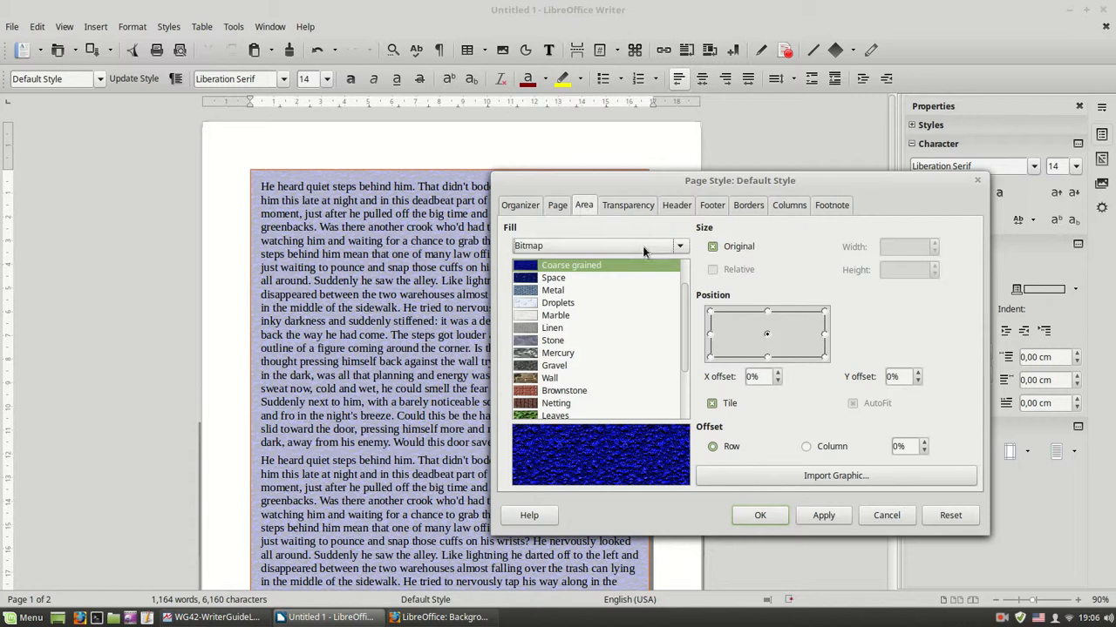
{"action": "left_click", "coordinate": [679, 246]}
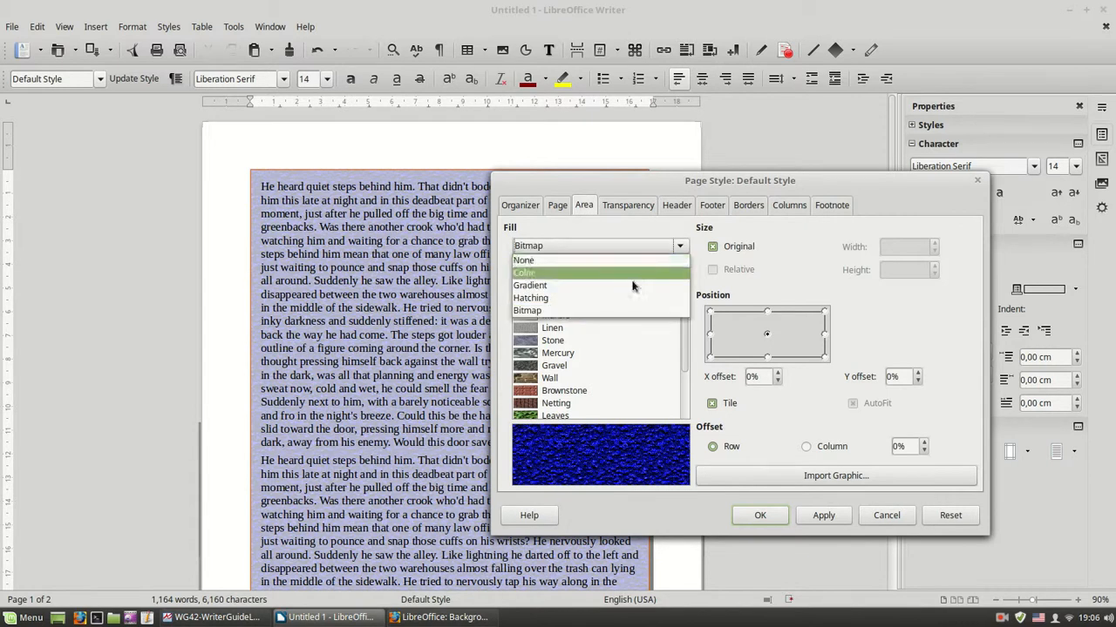